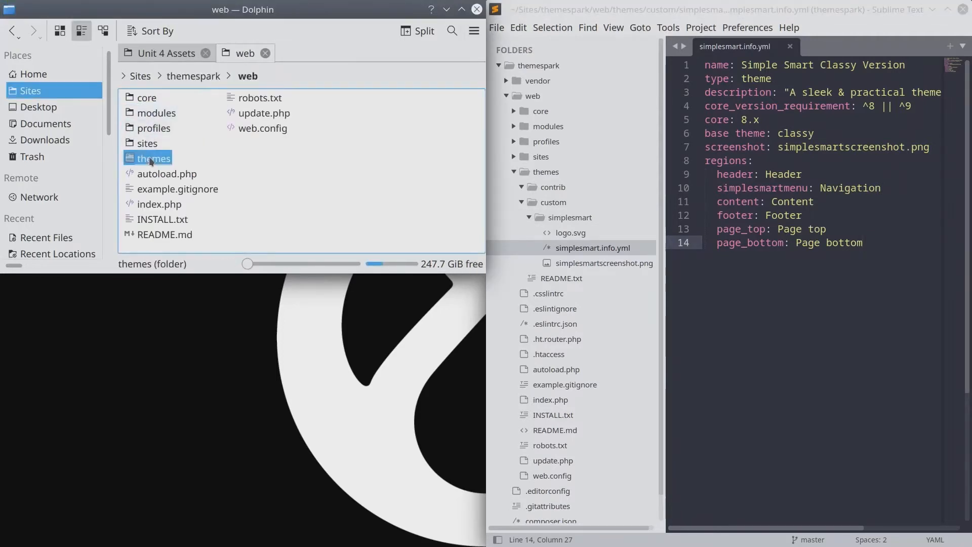
- Create an empty css folder inside web/themes/custom/simplesmart and open it
double_click(153, 158)
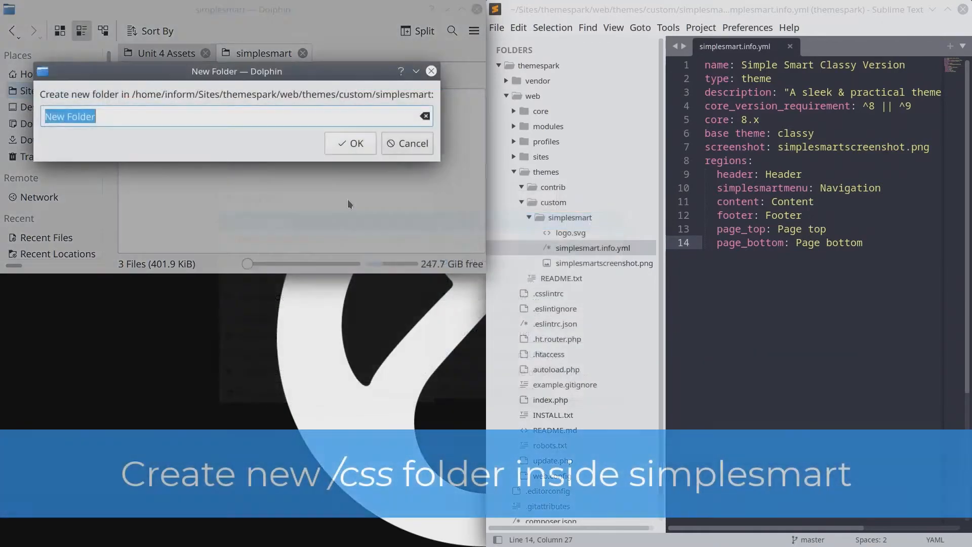
left_click(350, 143)
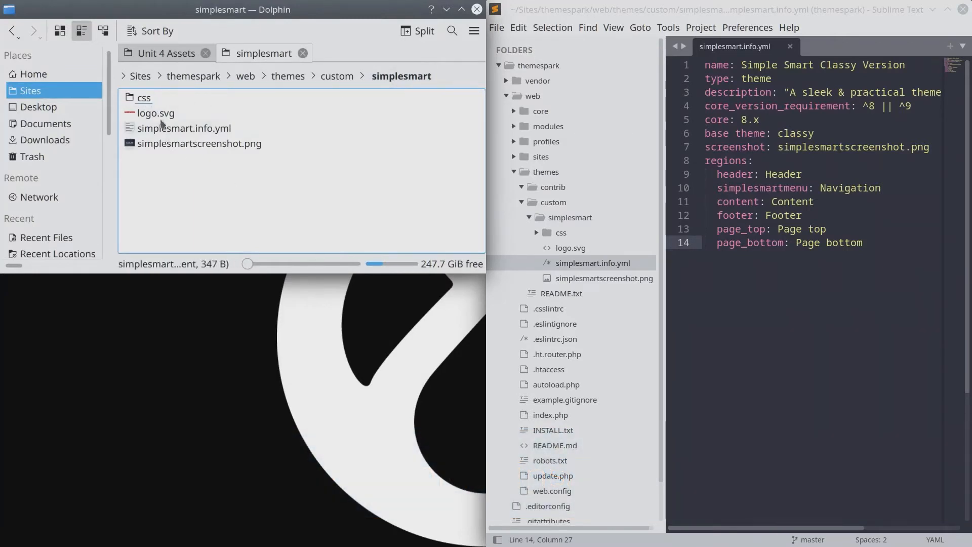
double_click(144, 97)
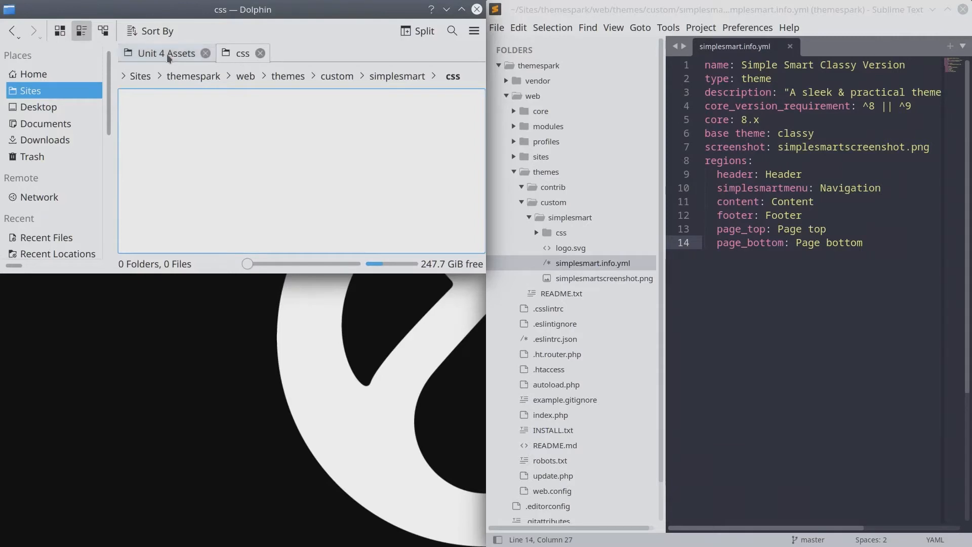
- Copy elements.css, layout.css and print.css from the Unit 4 Assets css folder into simplesmart/css
left_click(166, 53)
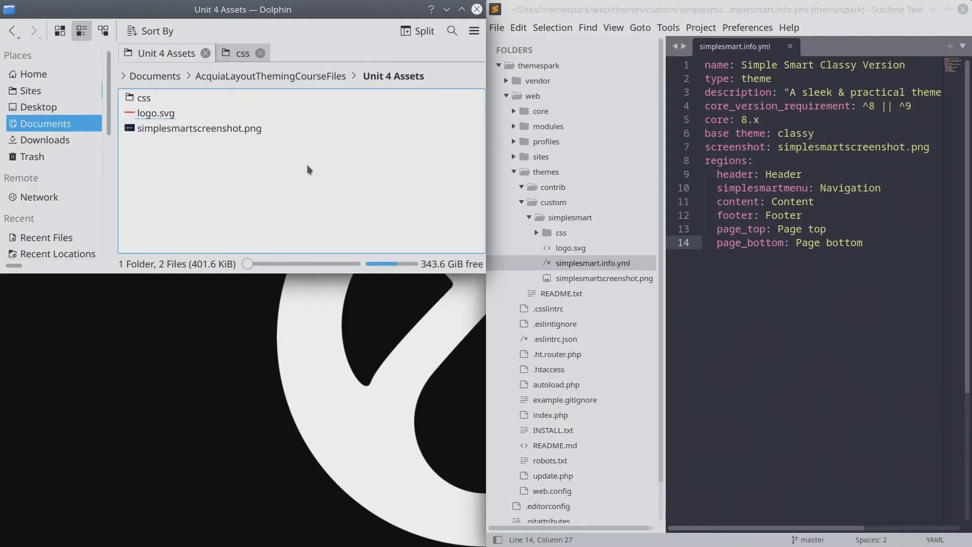
mouse_move(174, 58)
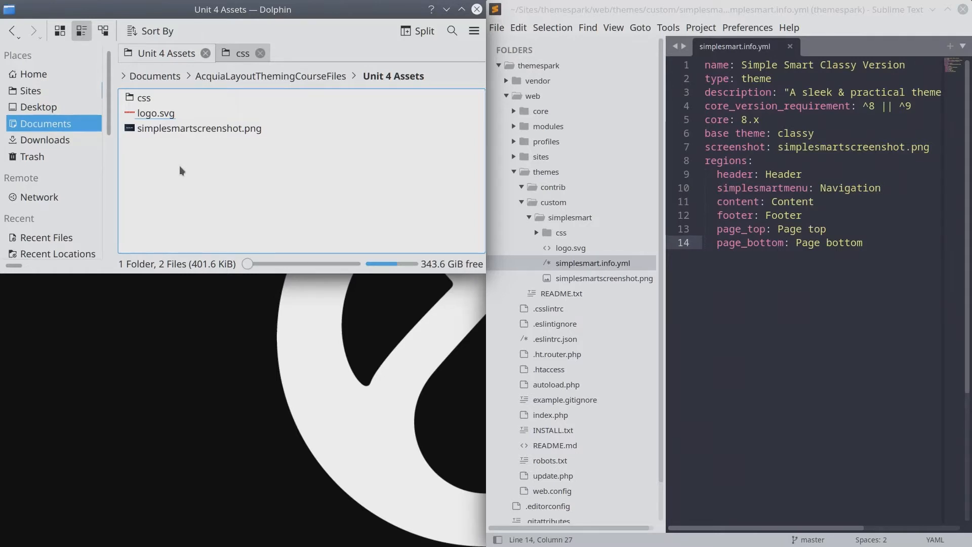
left_click(143, 98)
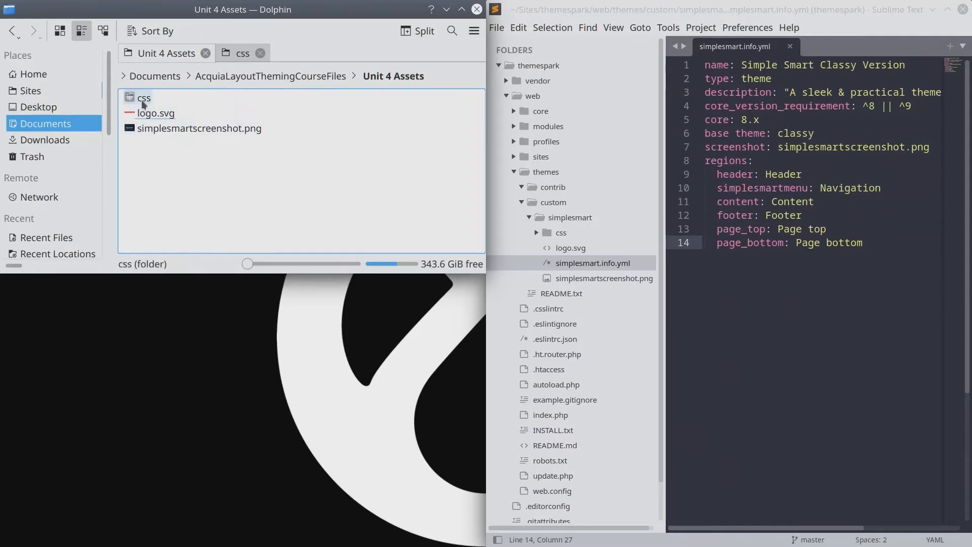
double_click(144, 98)
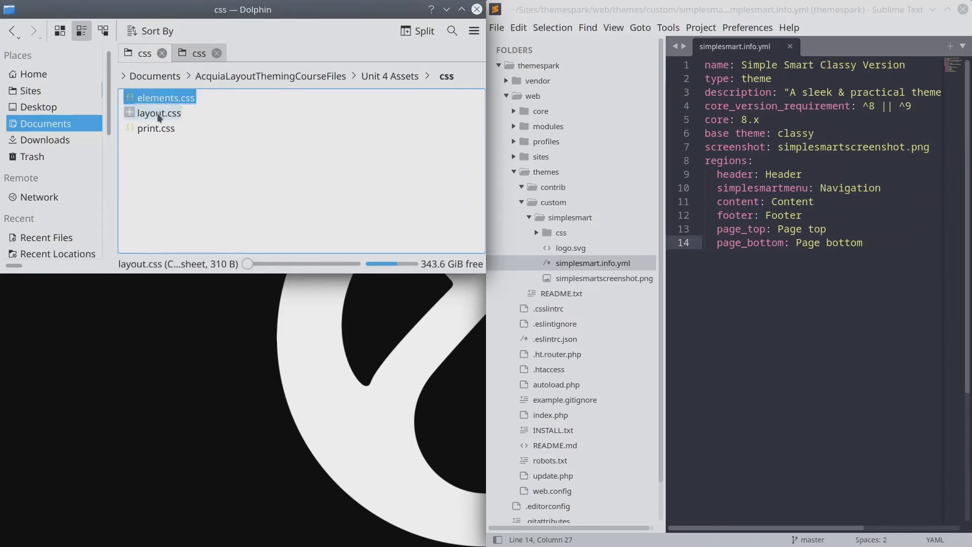
left_click(155, 128)
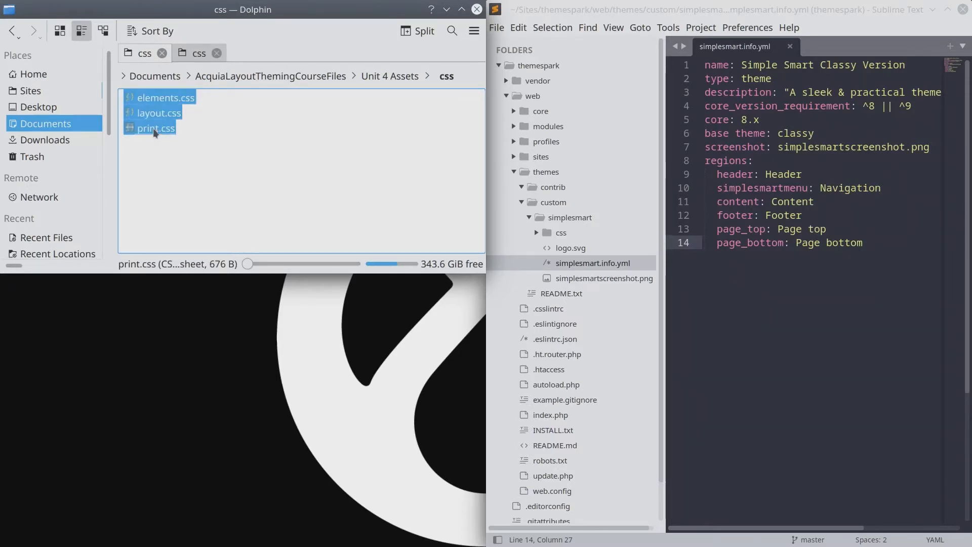
right_click(155, 130)
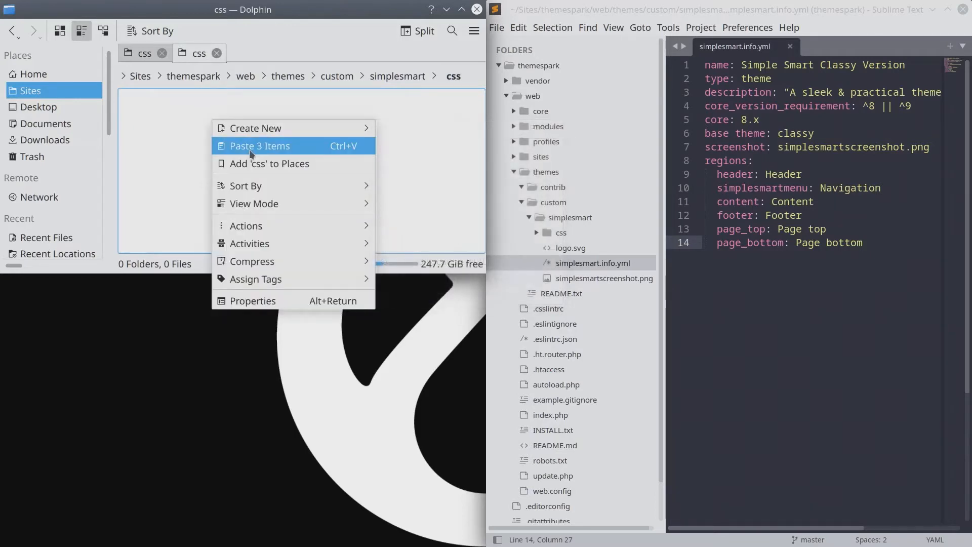
left_click(259, 146)
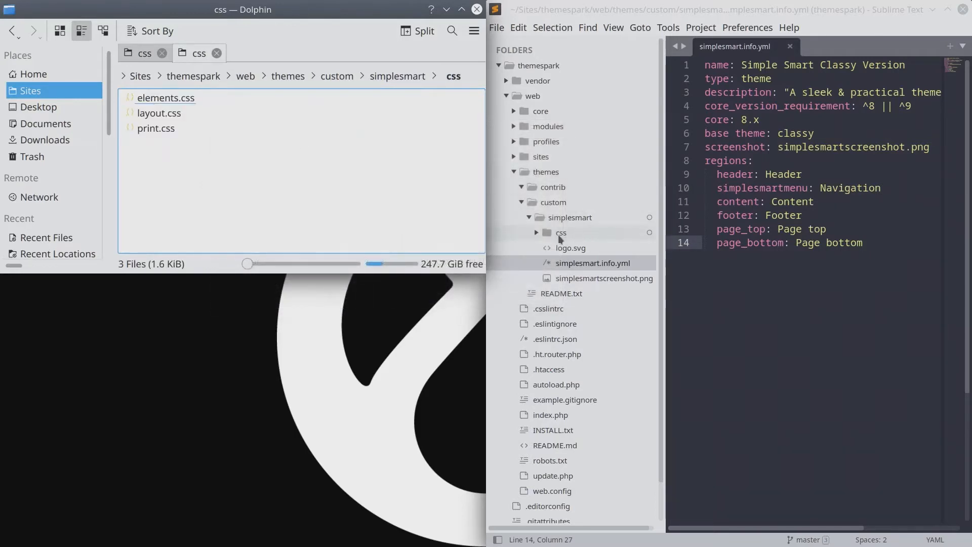
- Create a new file in the simplesmart folder and save it as simplesmart.libraries.yml
left_click(535, 232)
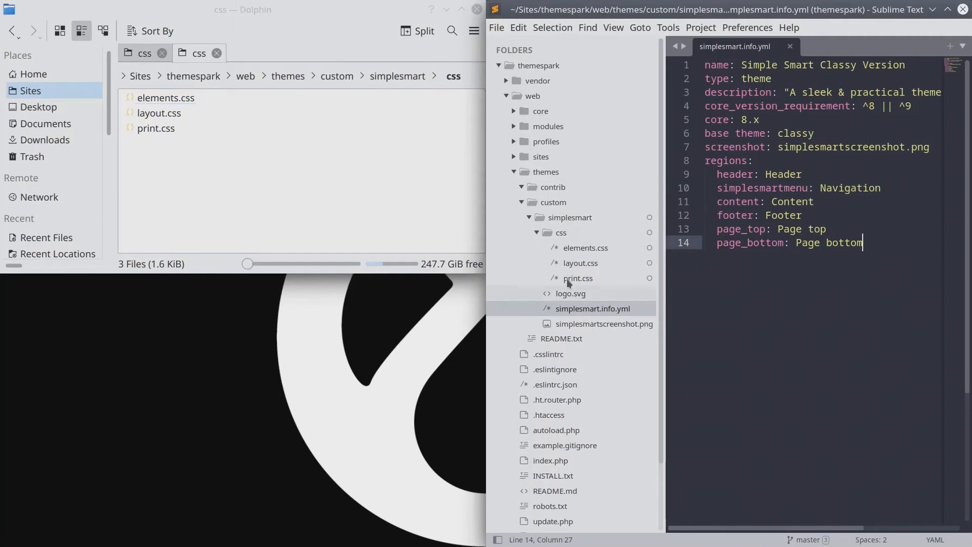
right_click(570, 217)
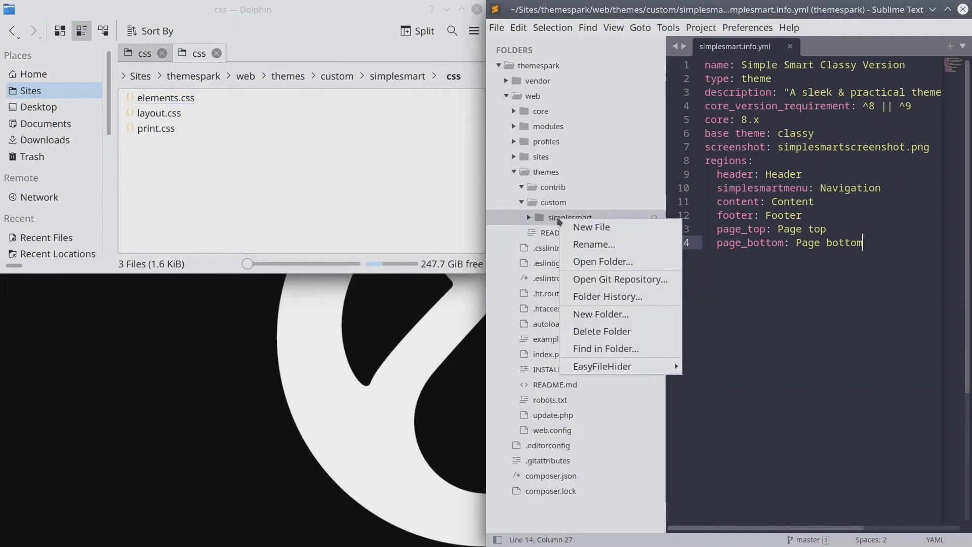
mouse_move(597, 227)
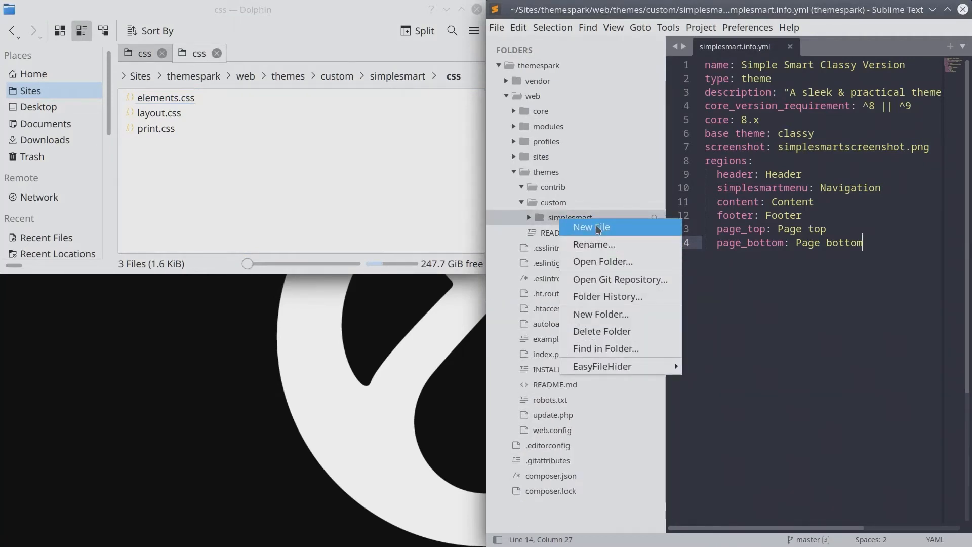
left_click(591, 227)
type("s")
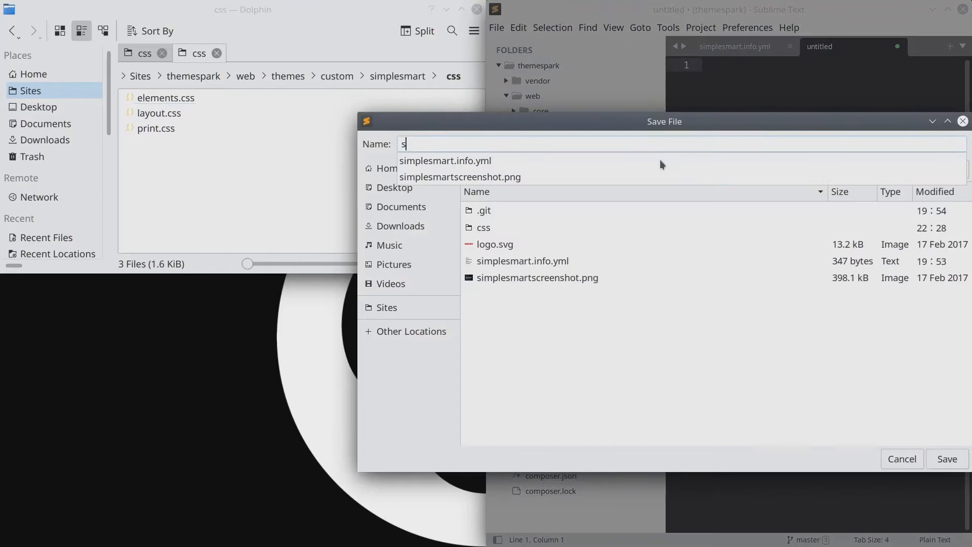
type("implesmart.libr")
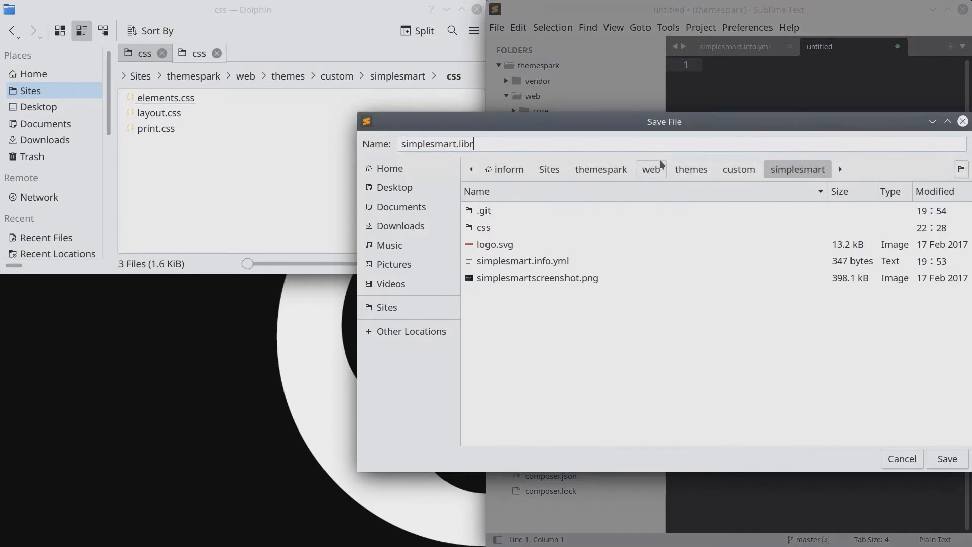
type("aries.yml")
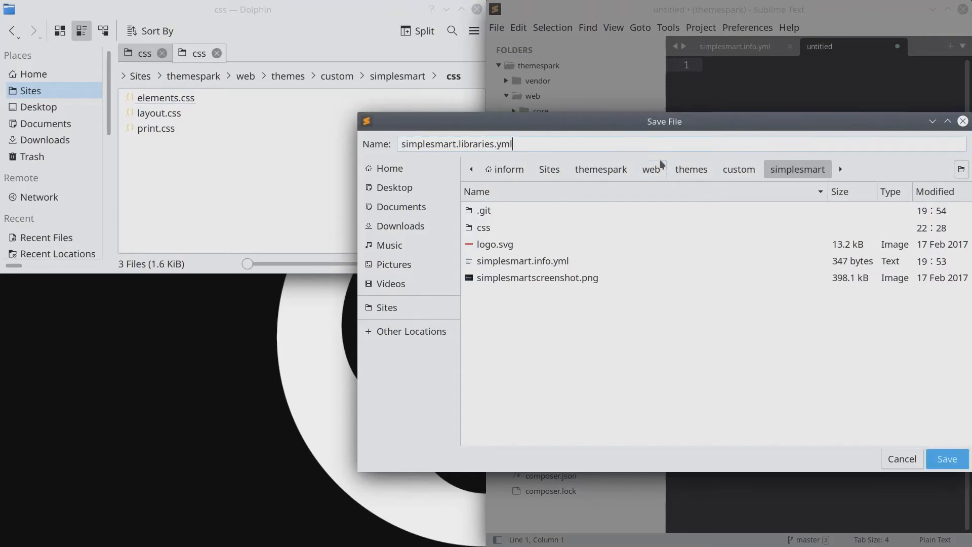
left_click(947, 459)
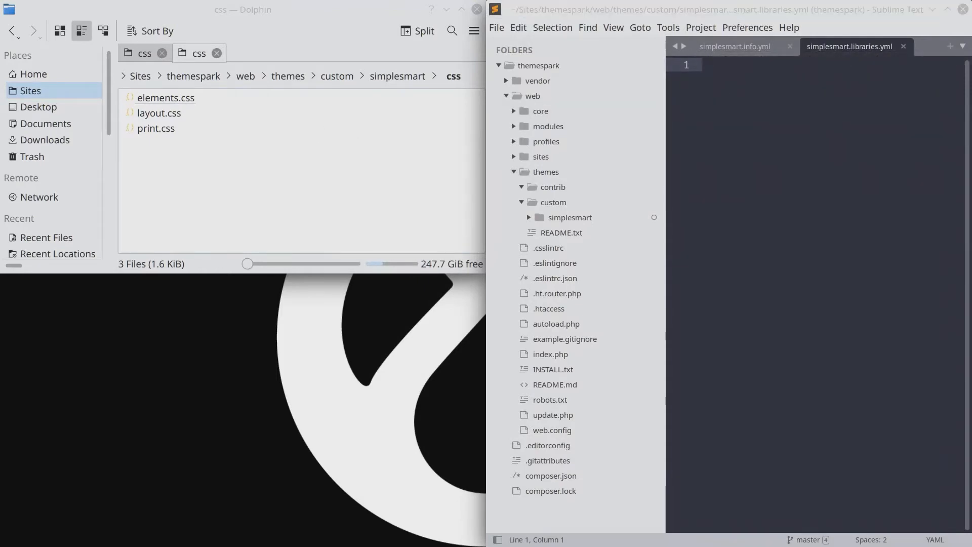
mouse_move(397, 48)
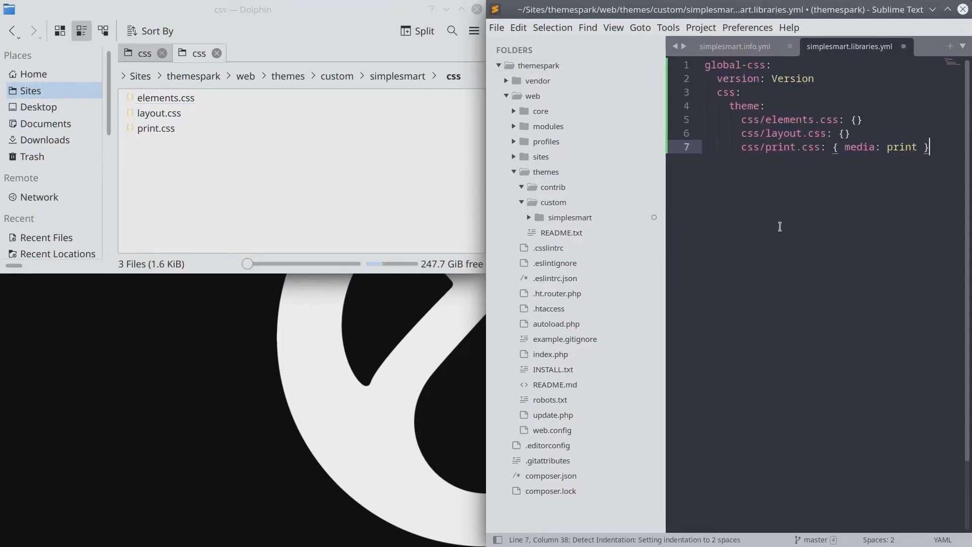
mouse_move(755, 216)
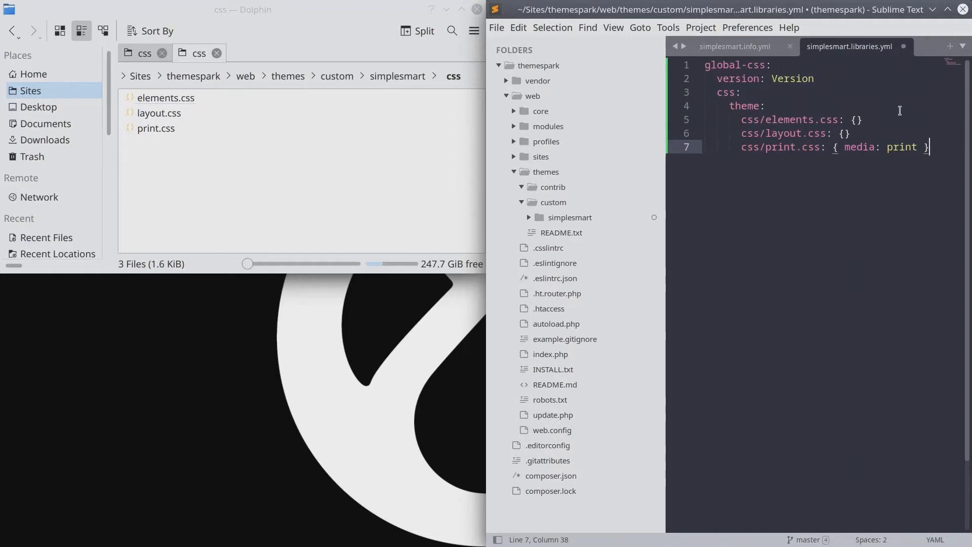
- Define the global-css library with elements.css, layout.css and print.css (media: print), then save
left_click(766, 64)
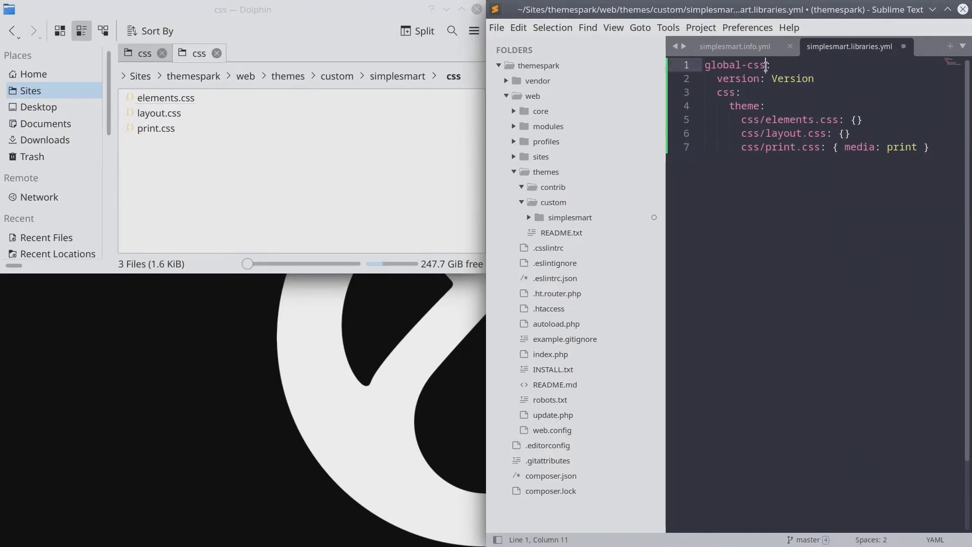
double_click(736, 65)
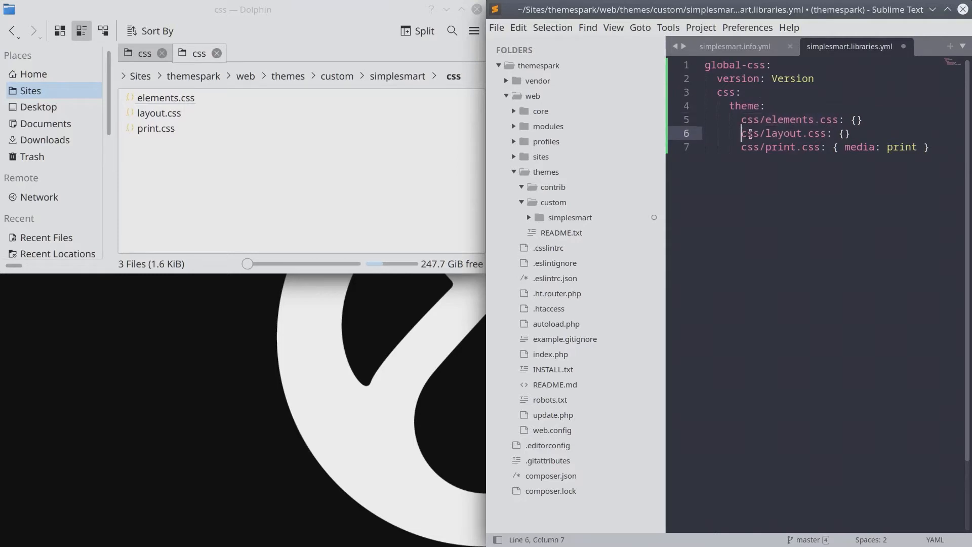
double_click(784, 133)
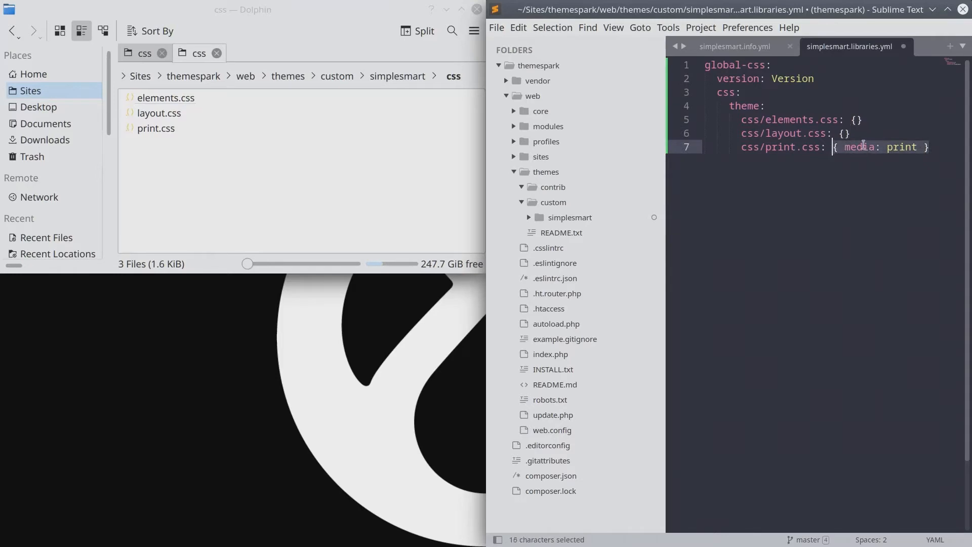
left_click(863, 146)
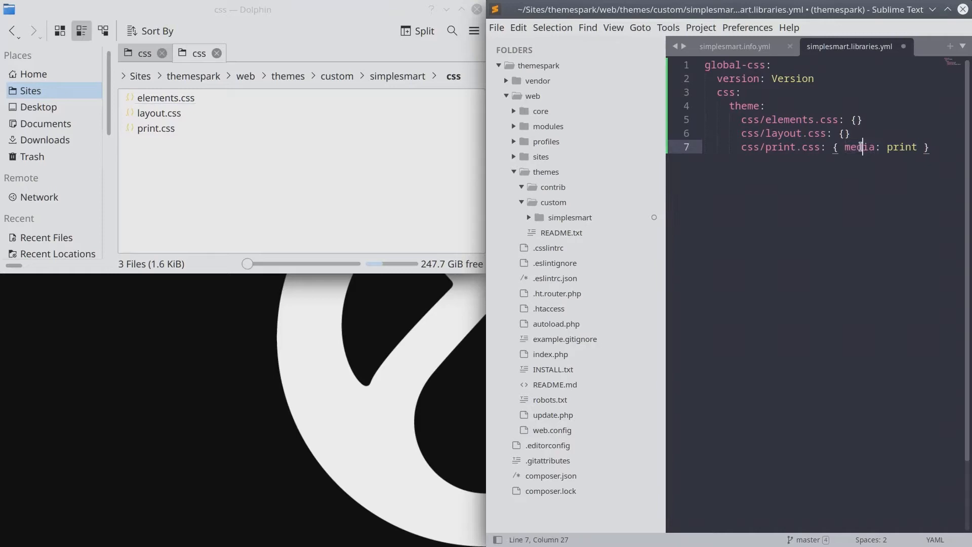
double_click(901, 147)
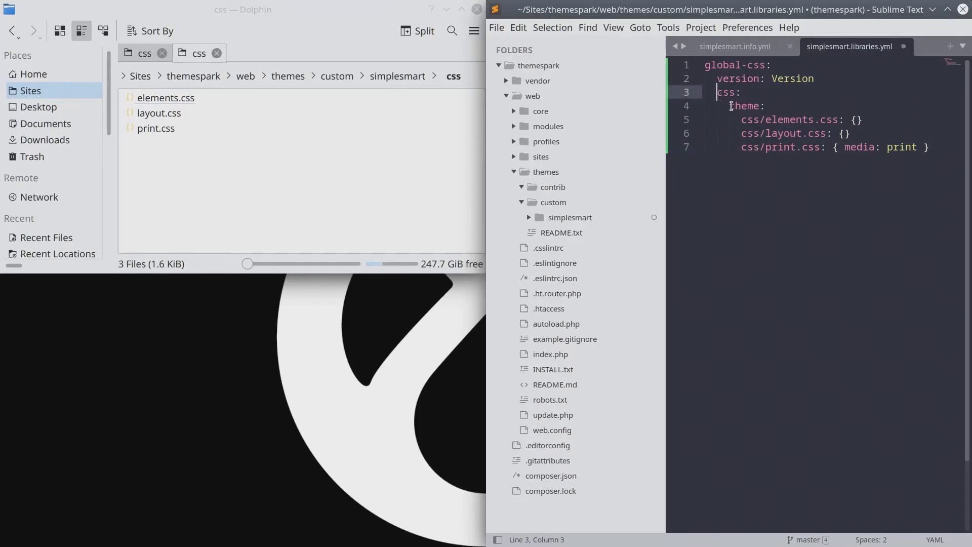
left_click(497, 28)
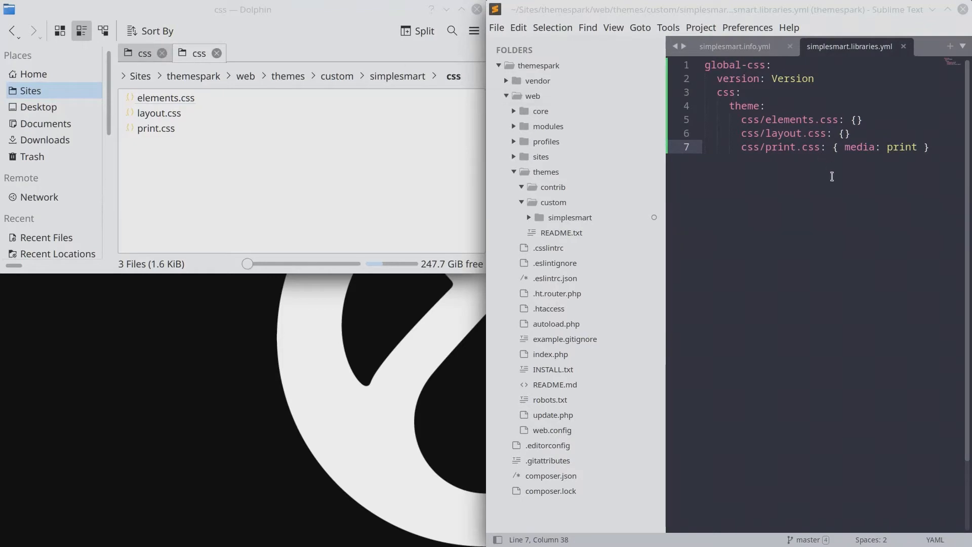
left_click(570, 217)
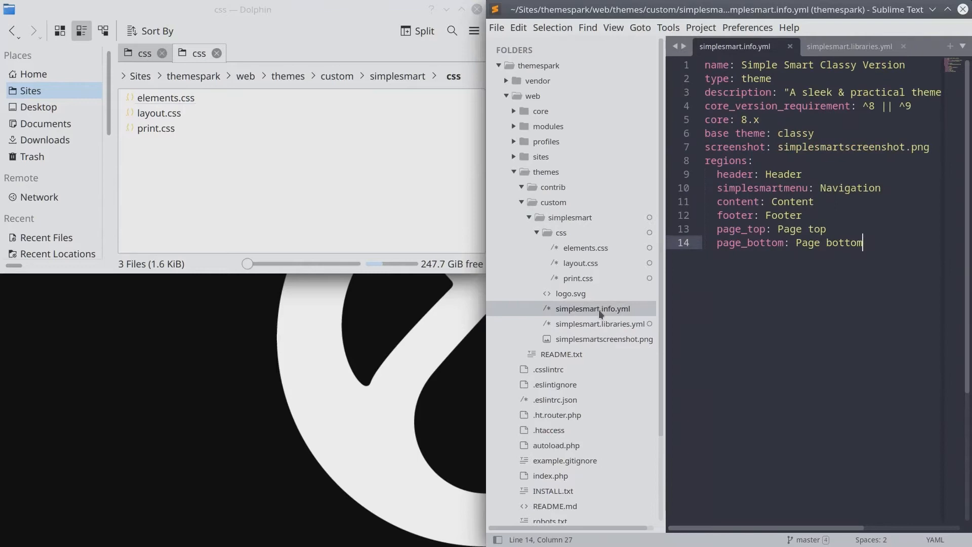
mouse_move(609, 316)
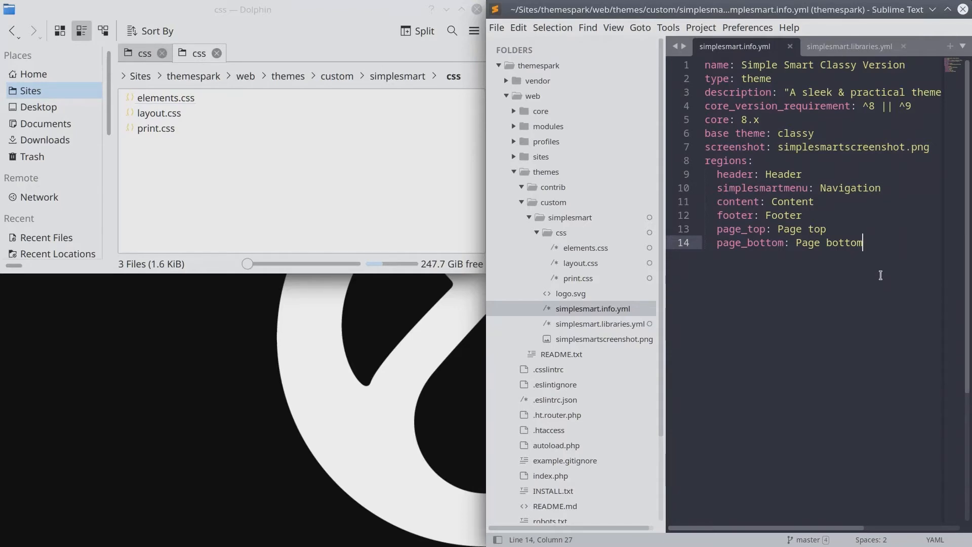
- Add 'libraries: - simplesmart/global-css' to simplesmart.info.yml, replacing the mytheme placeholder
key("Enter")
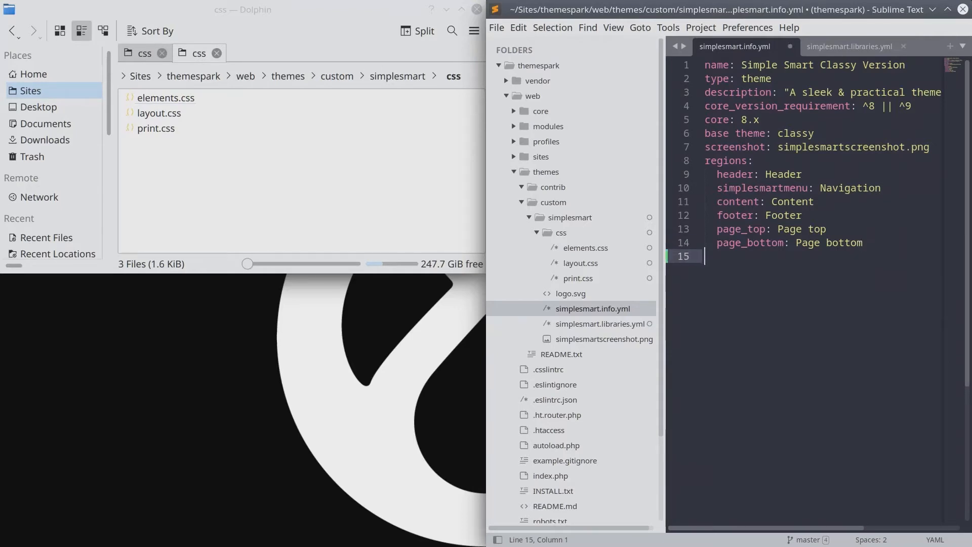
type("libraries:\\n  - mytheme/global-css")
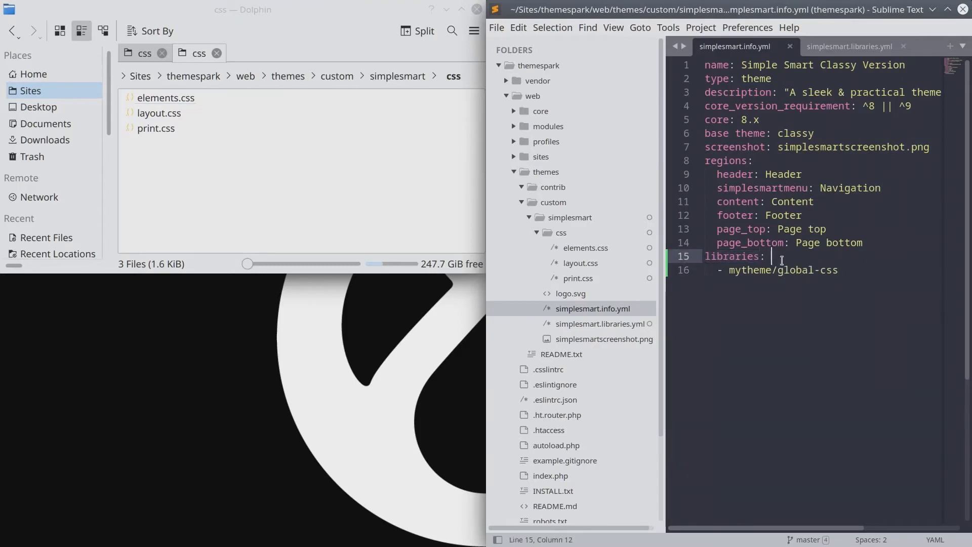
left_click(744, 256)
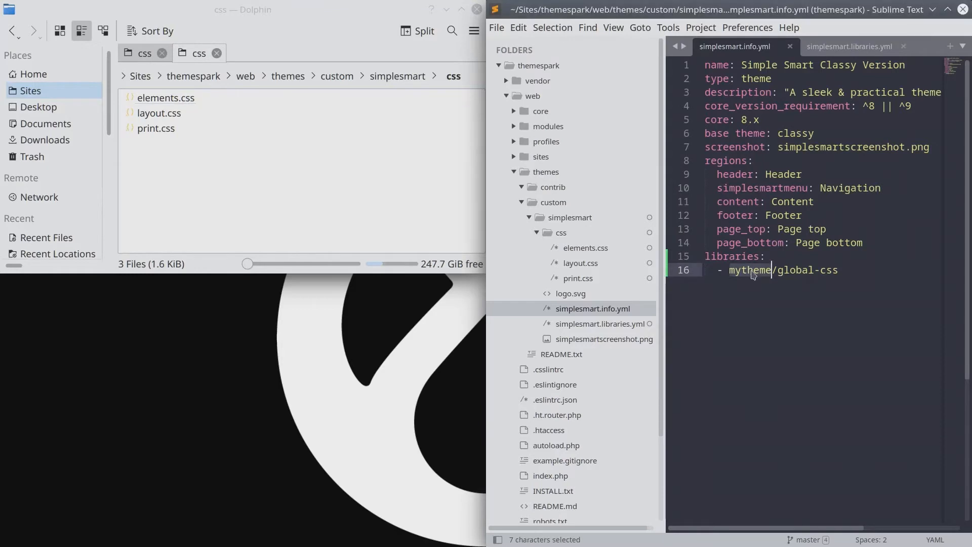
type("smart")
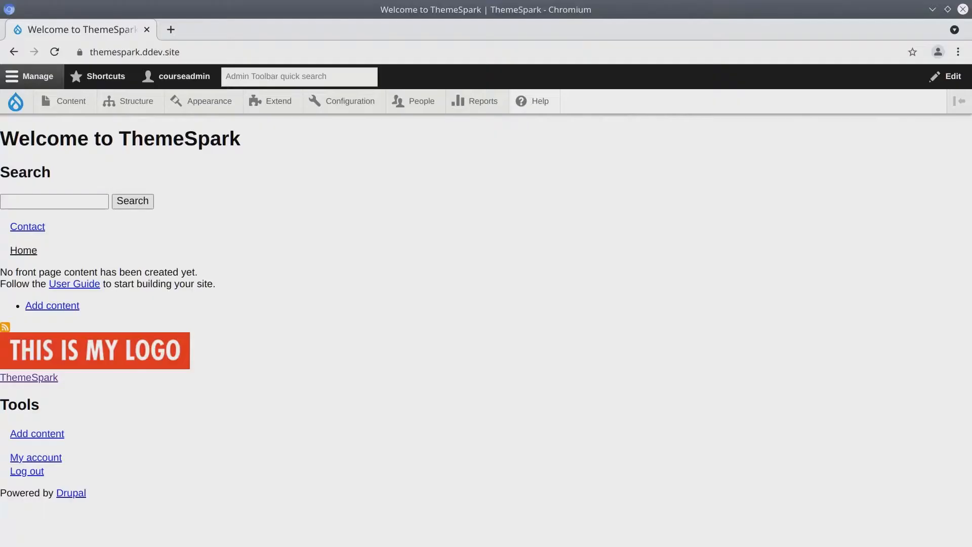
mouse_move(448, 234)
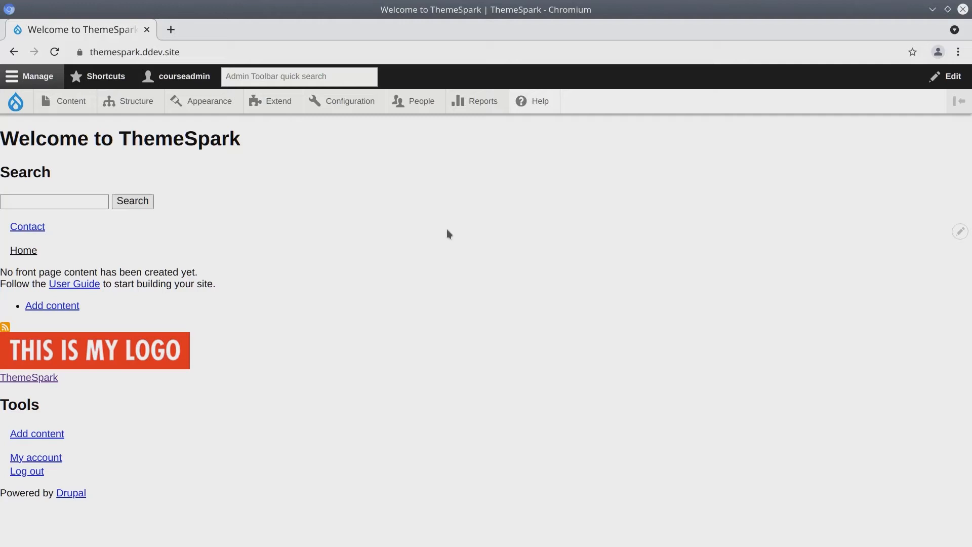
mouse_move(417, 227)
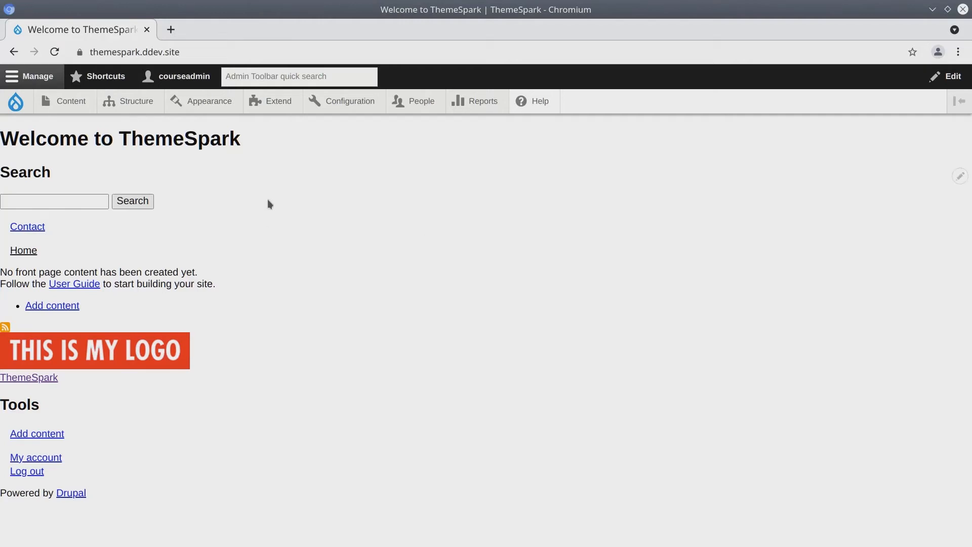
- Flush all Drupal caches from the admin toolbar's Drupal menu
left_click(17, 101)
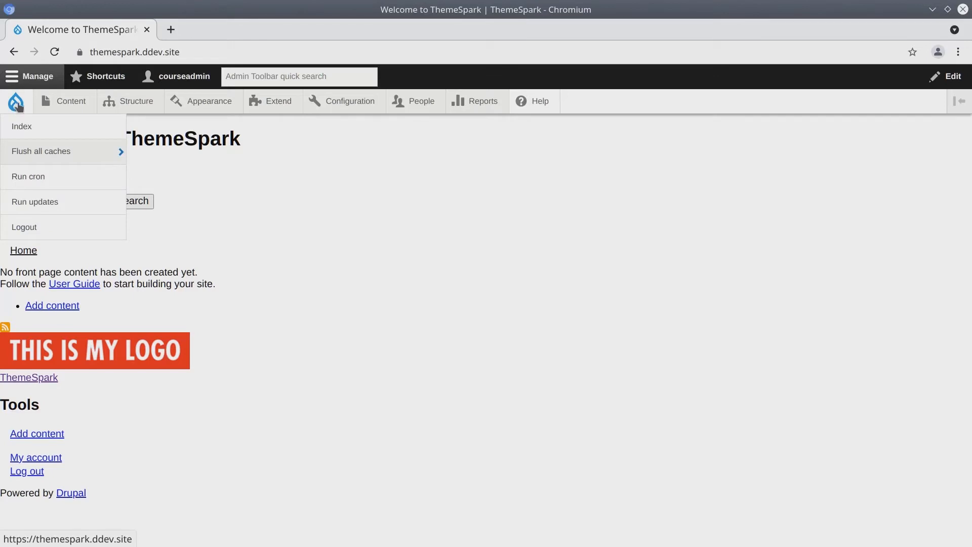
mouse_move(20, 106)
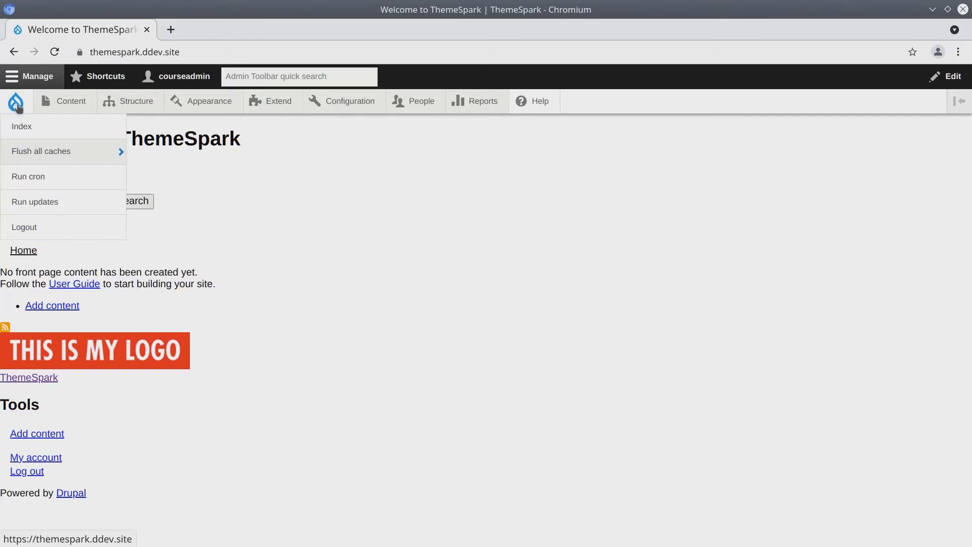
left_click(18, 101)
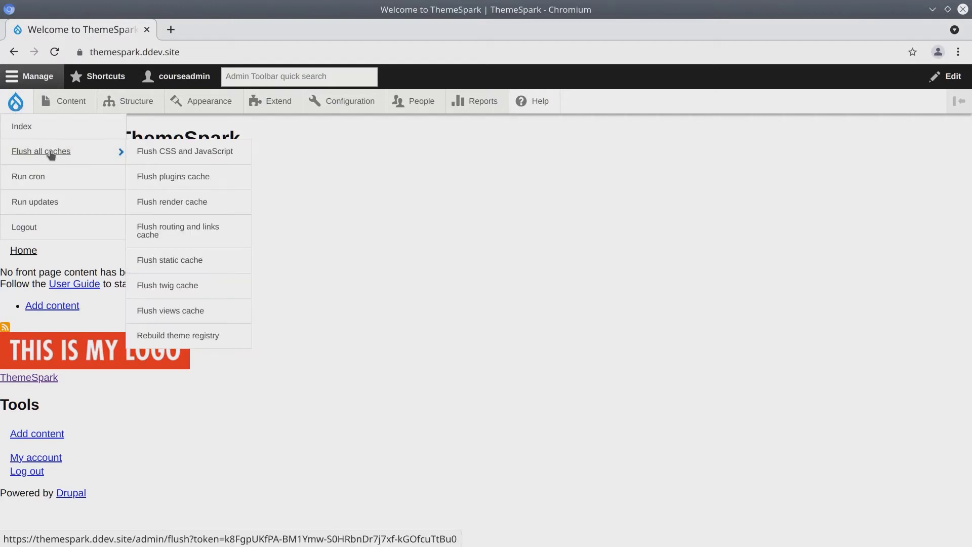
left_click(40, 151)
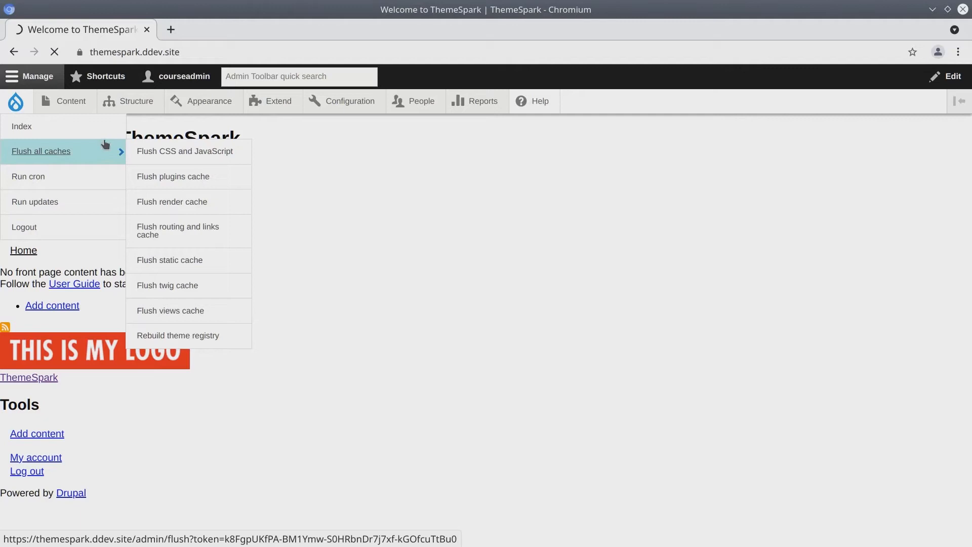
left_click(41, 151)
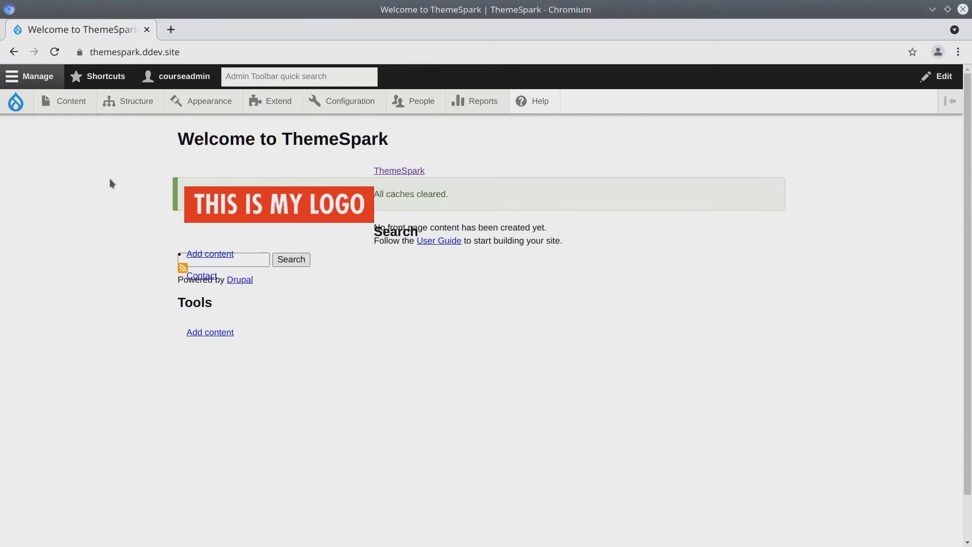
- Navigate to Structure > Block layout
left_click(135, 102)
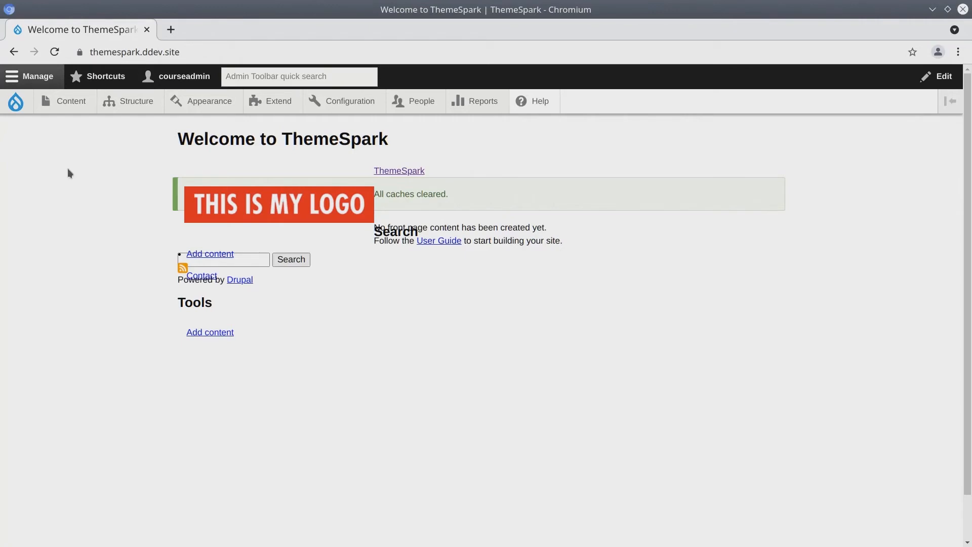
mouse_move(115, 118)
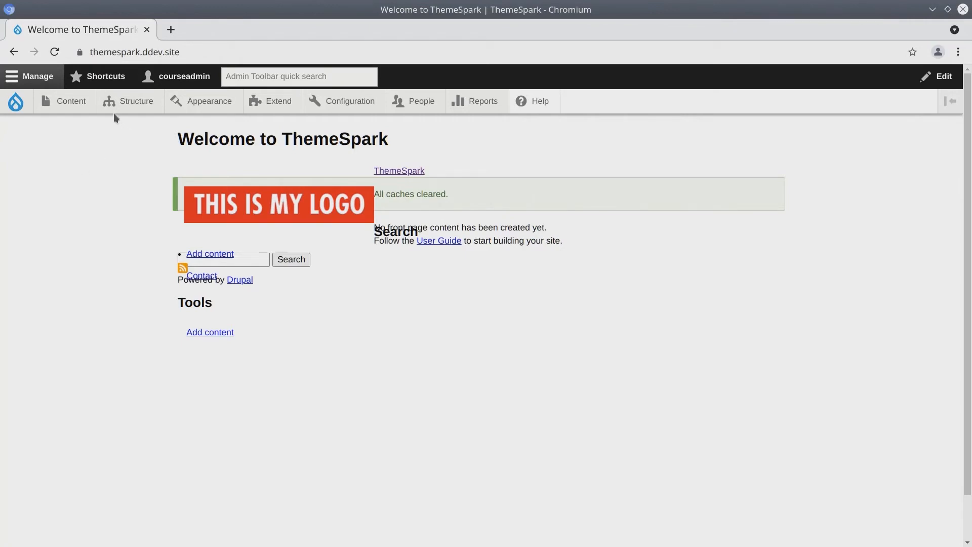
left_click(137, 101)
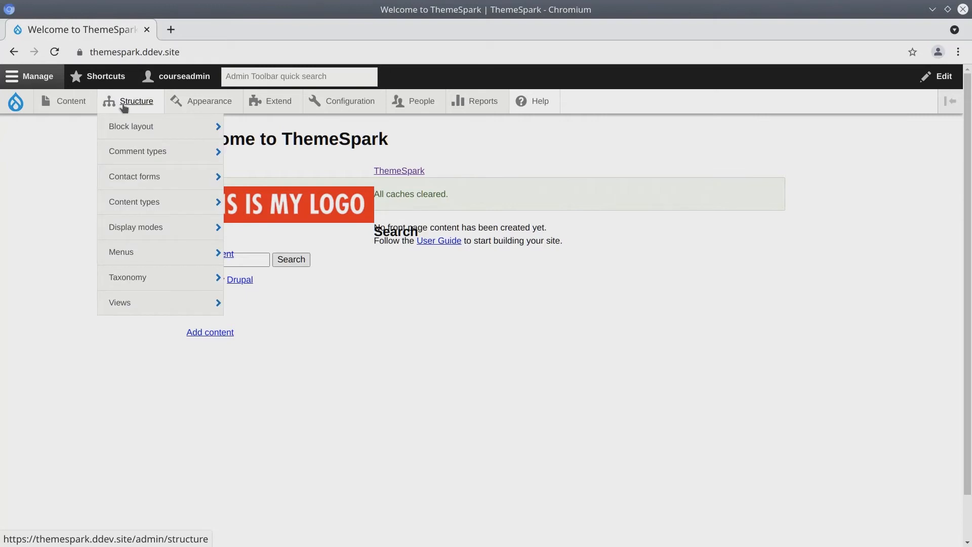
mouse_move(131, 127)
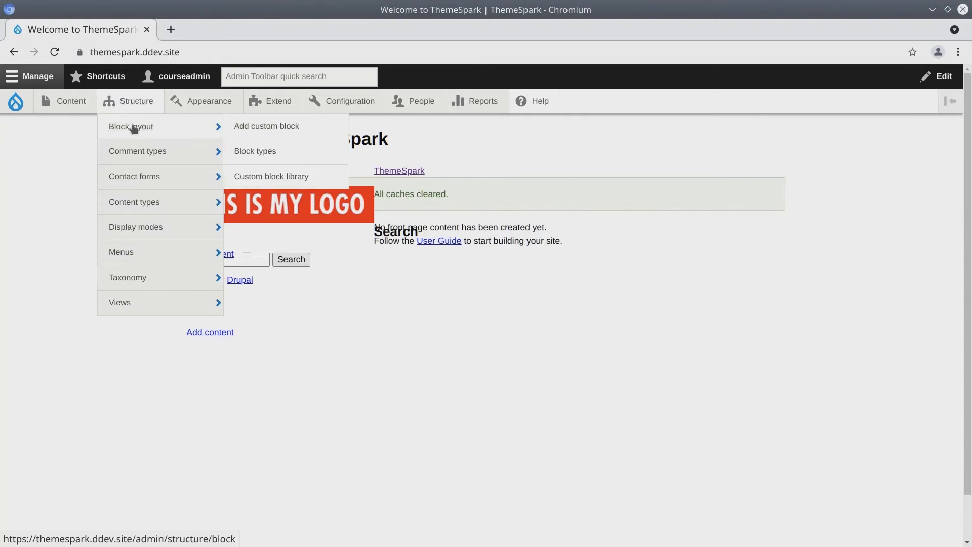
left_click(130, 127)
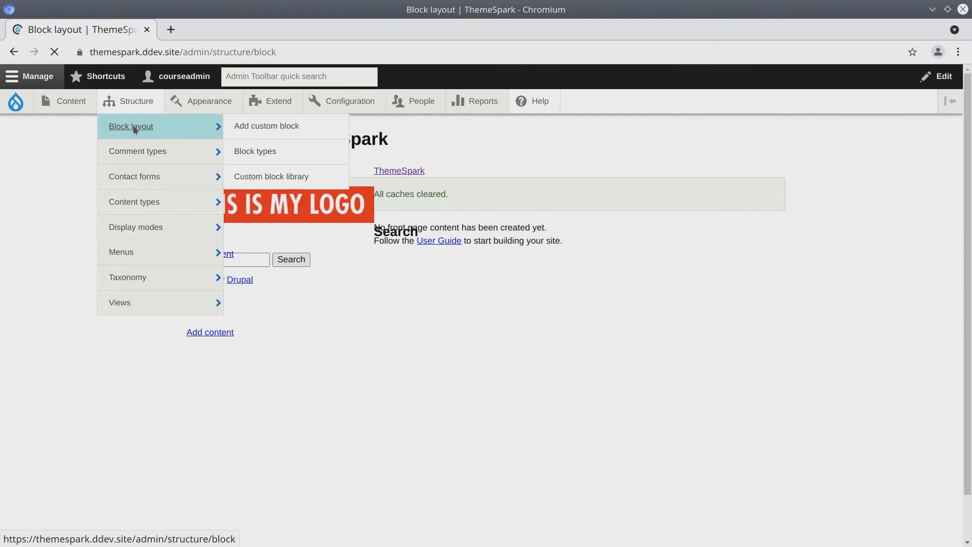
- Disable the Footer menu block in the Header region
left_click(131, 127)
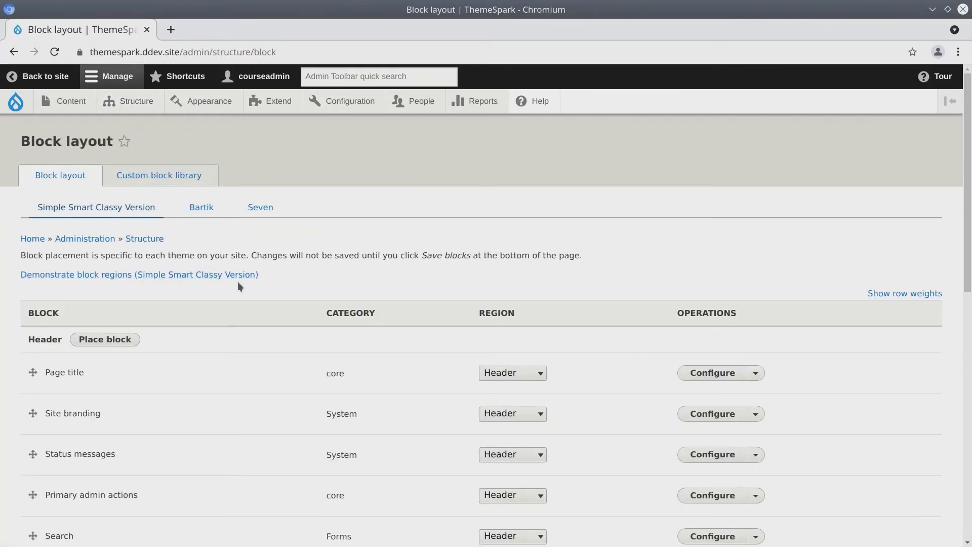
scroll("down", 3)
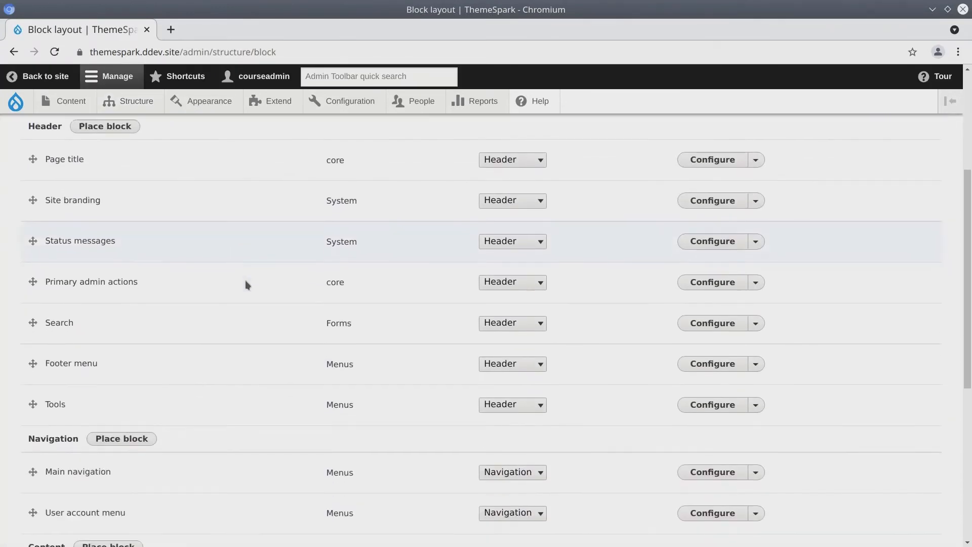
scroll("down", 3)
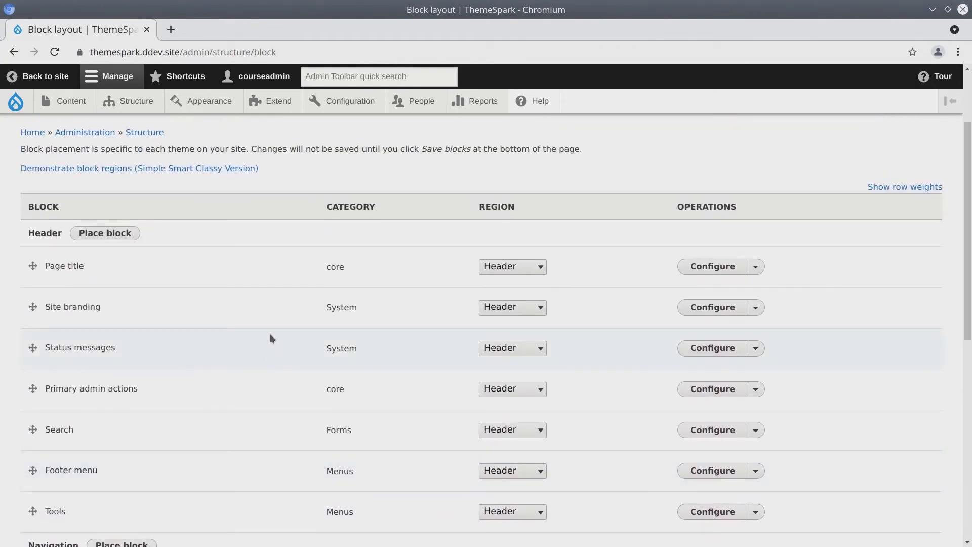
scroll("down", 3)
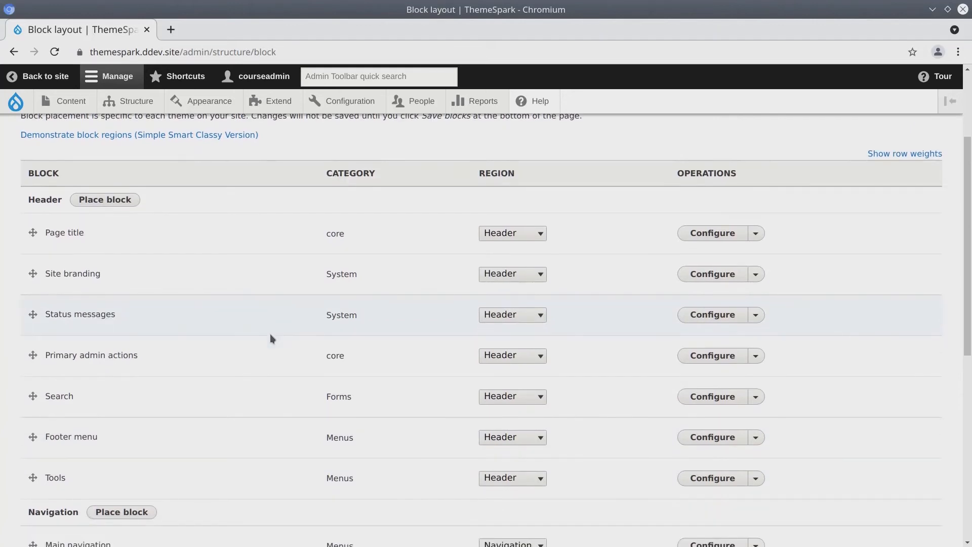
scroll("down", 3)
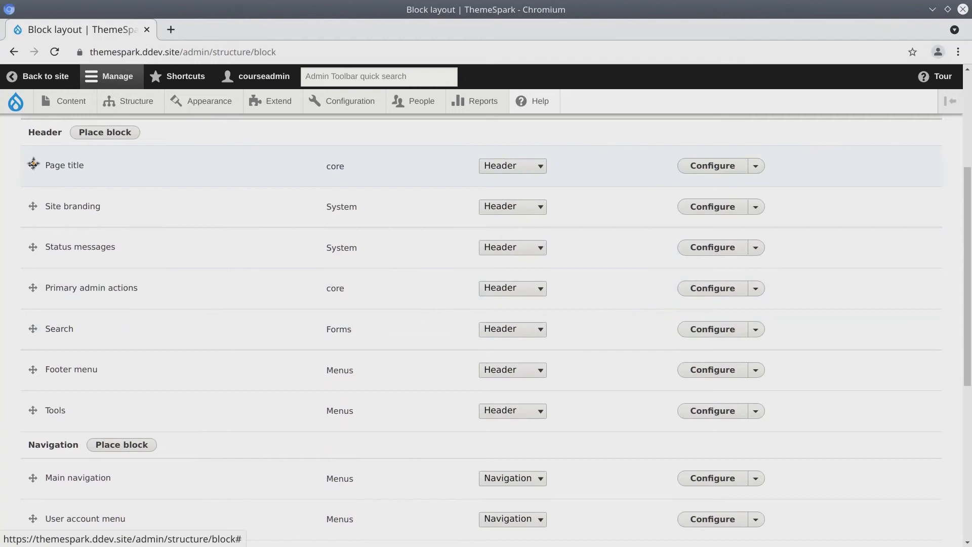
scroll("down", 3)
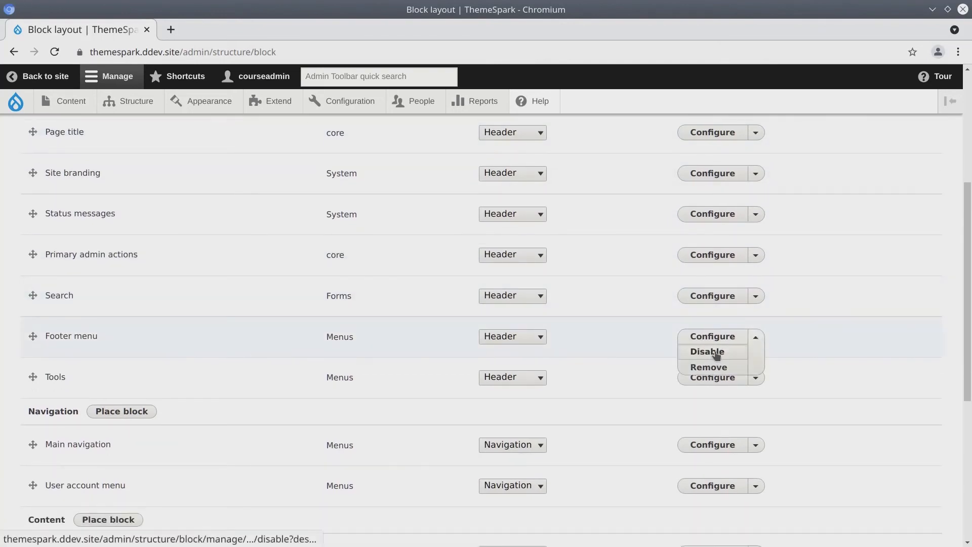
left_click(707, 351)
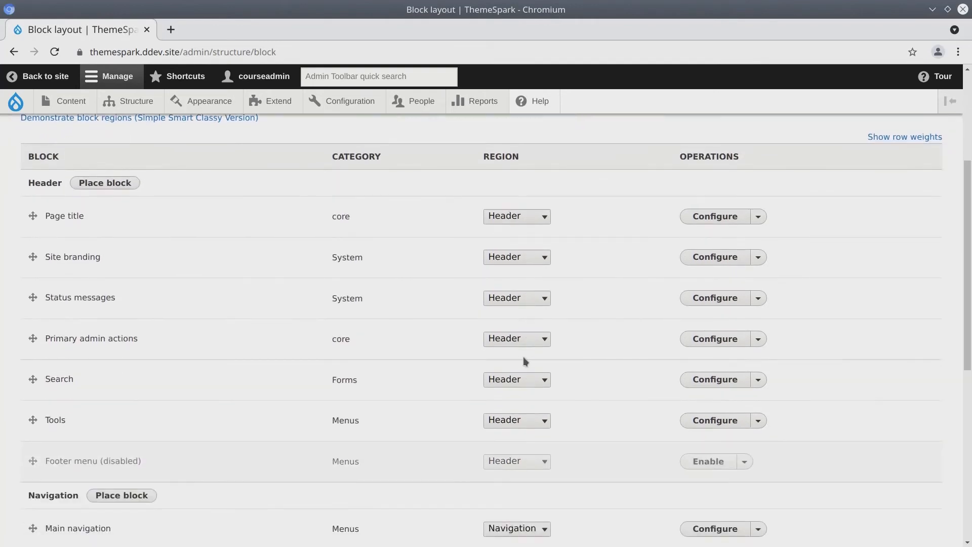
scroll("down", 3)
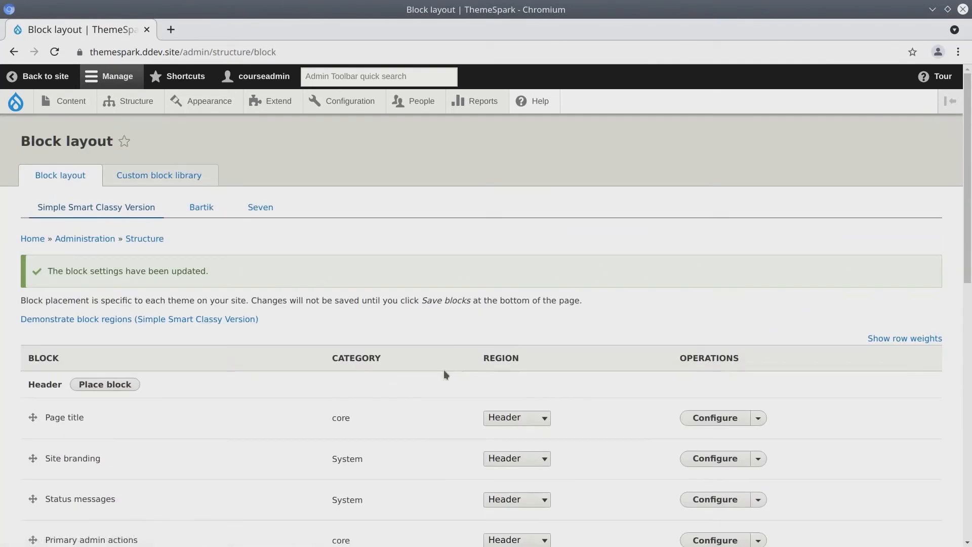
- Scroll down through the Block layout regions
scroll("down", 3)
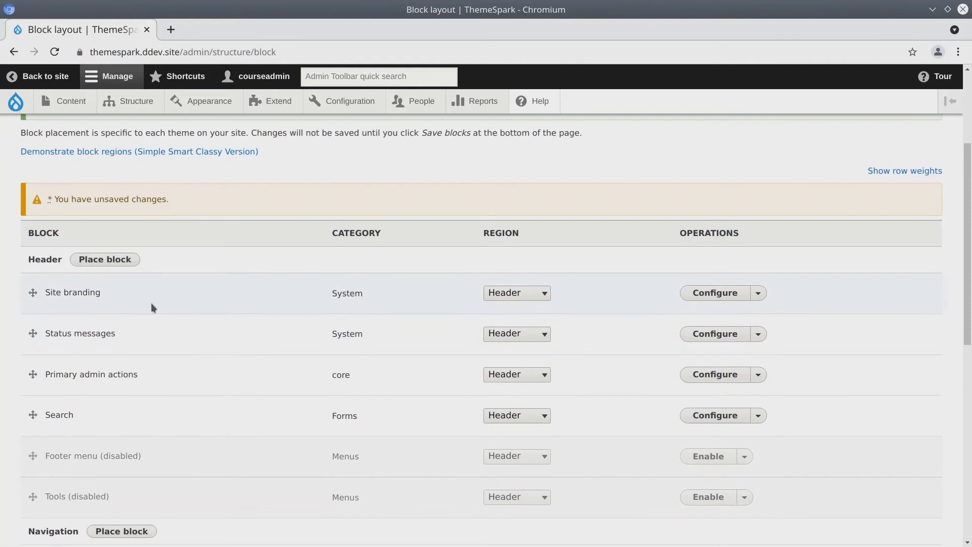
mouse_move(653, 387)
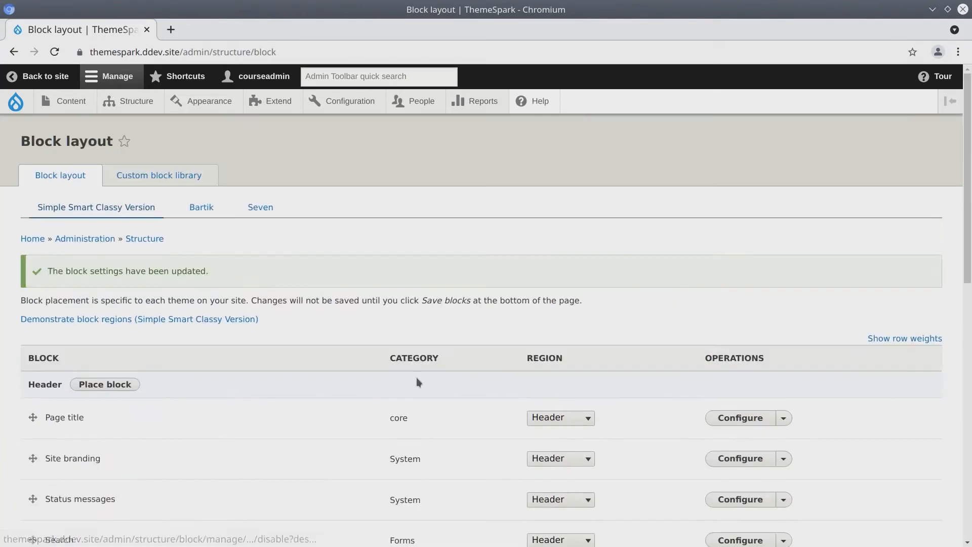
scroll("down", 3)
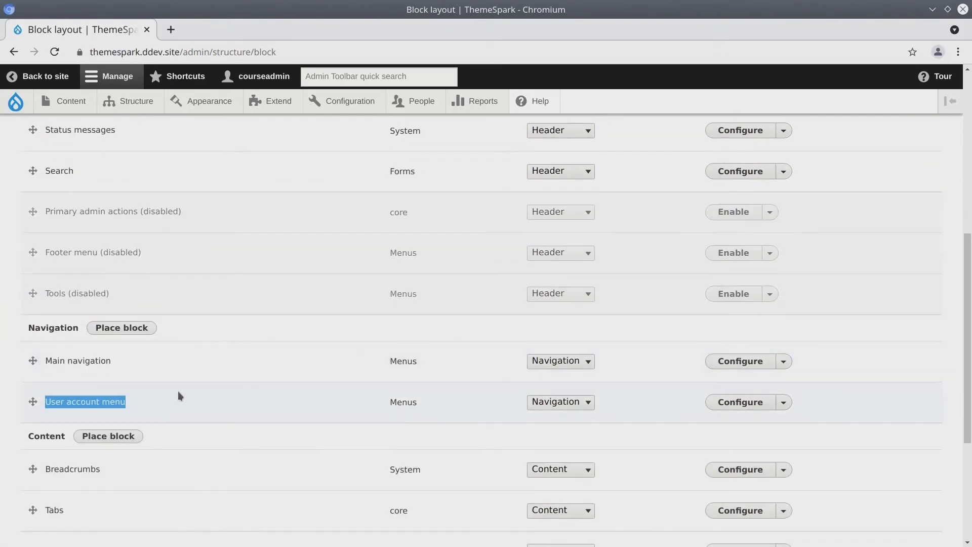
scroll("down", 3)
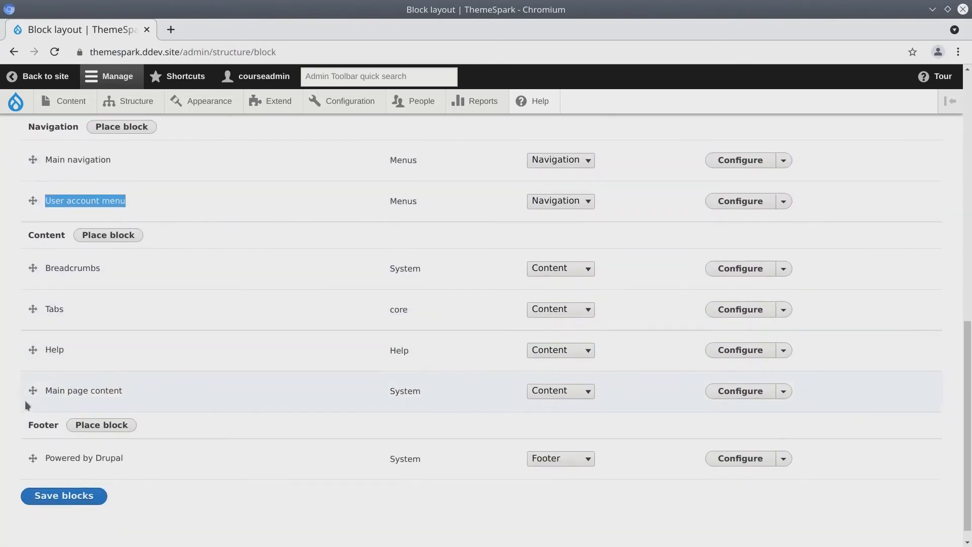
mouse_move(118, 365)
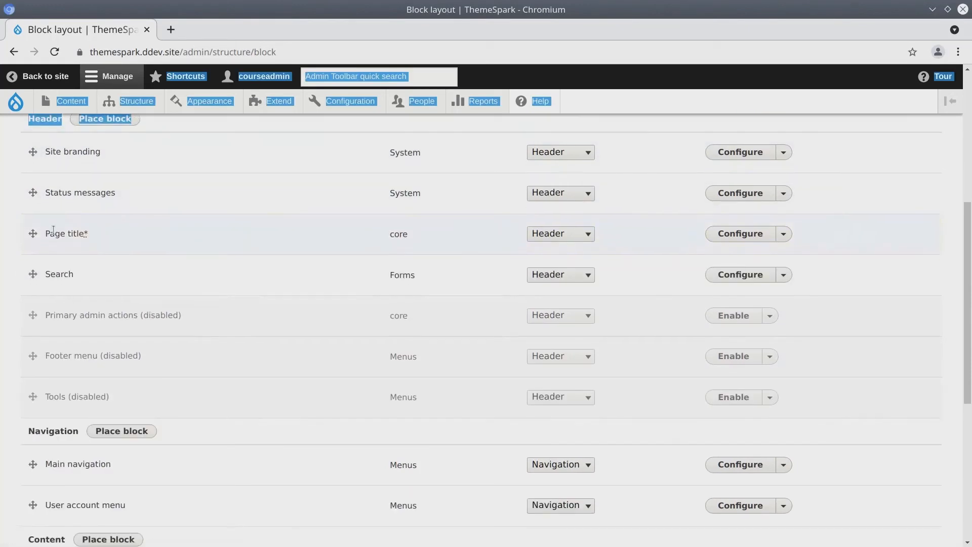
scroll("down", 3)
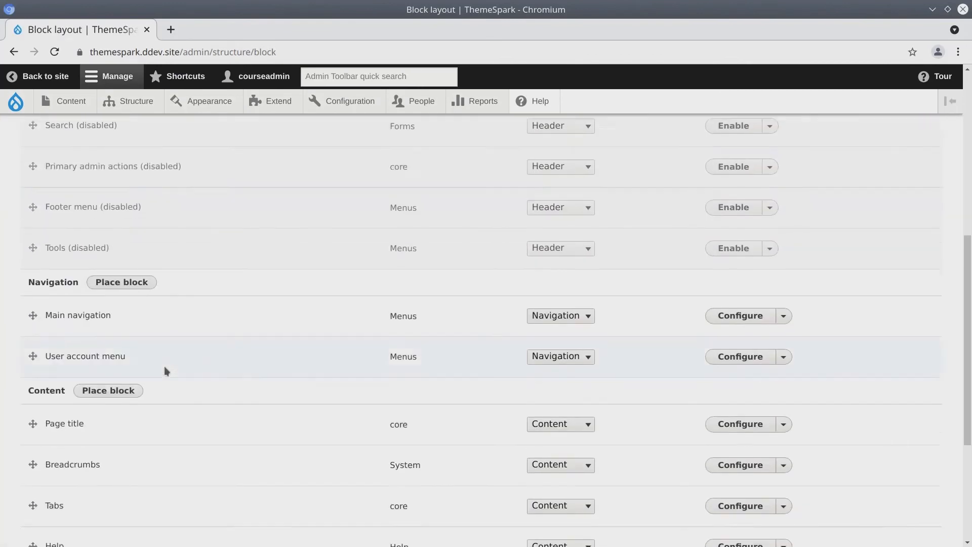
scroll("down", 3)
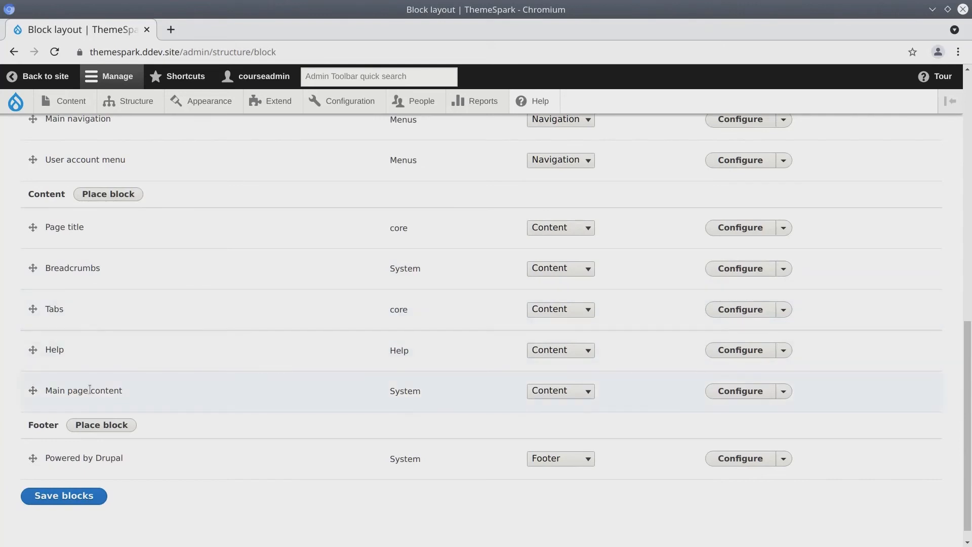
scroll("down", 3)
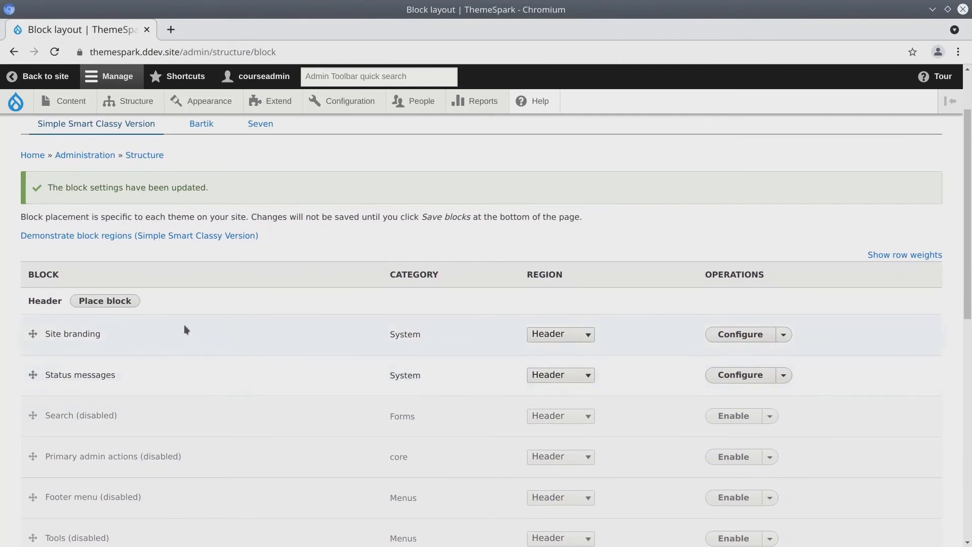
scroll("down", 3)
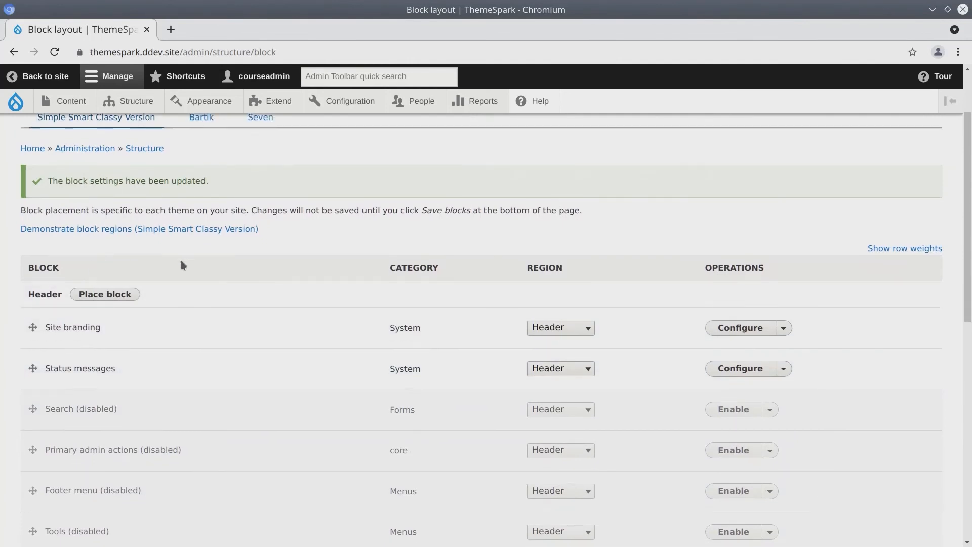
scroll("down", 3)
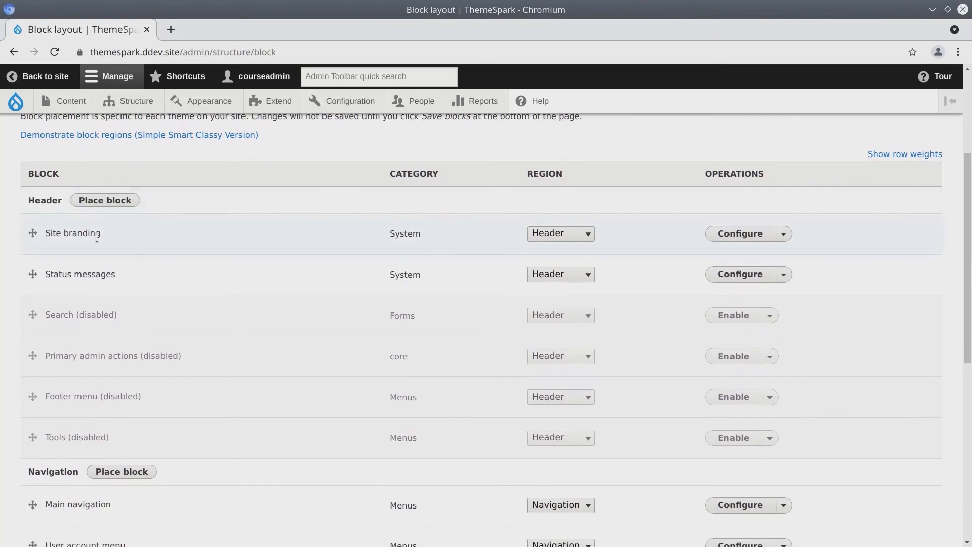
double_click(79, 274)
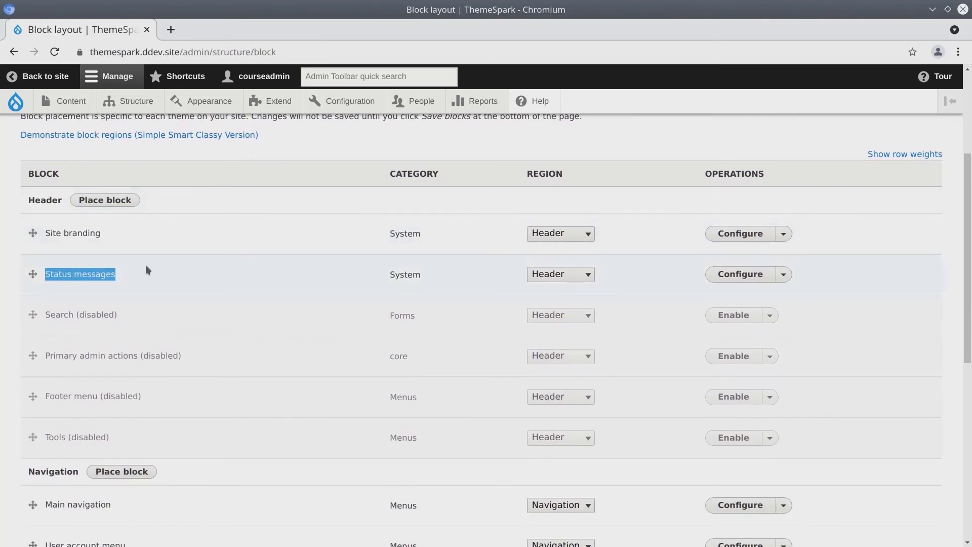
scroll("down", 3)
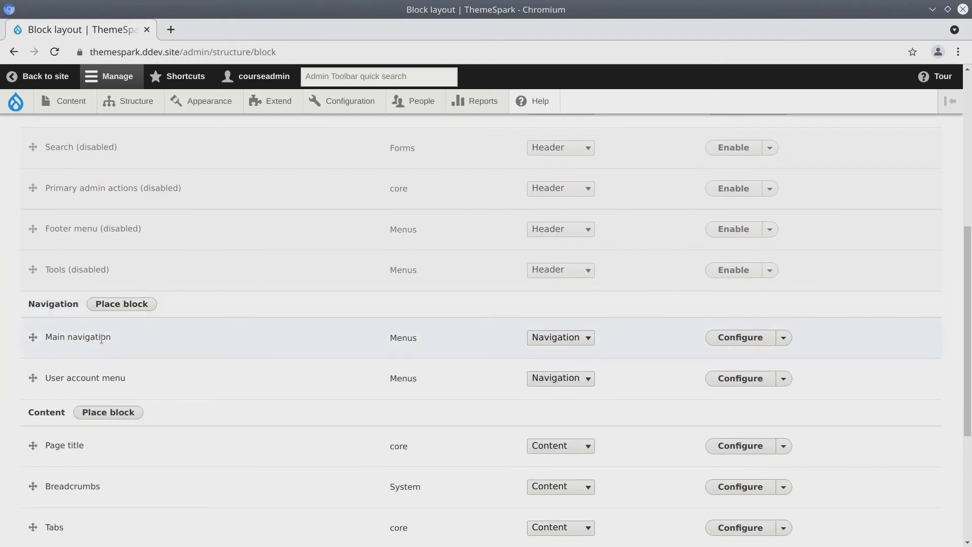
scroll("down", 3)
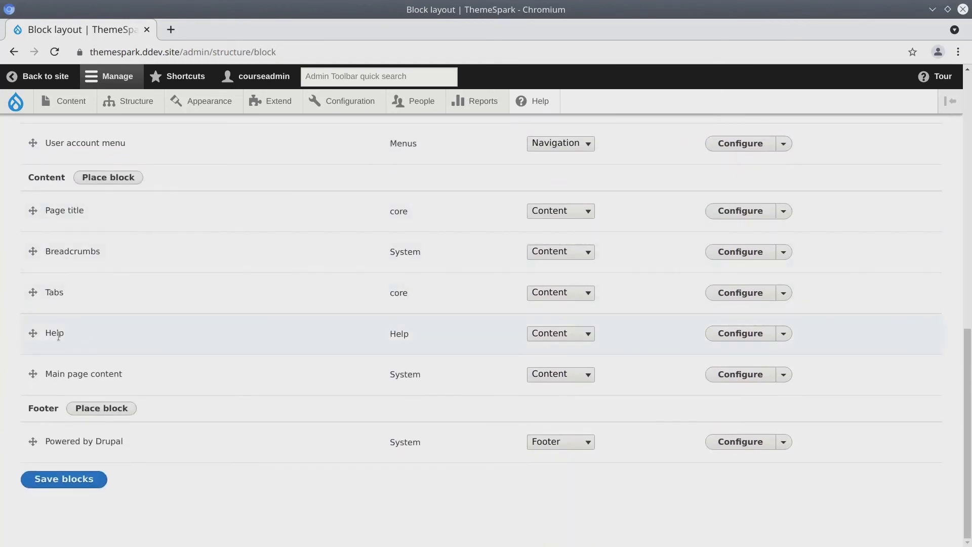
double_click(61, 442)
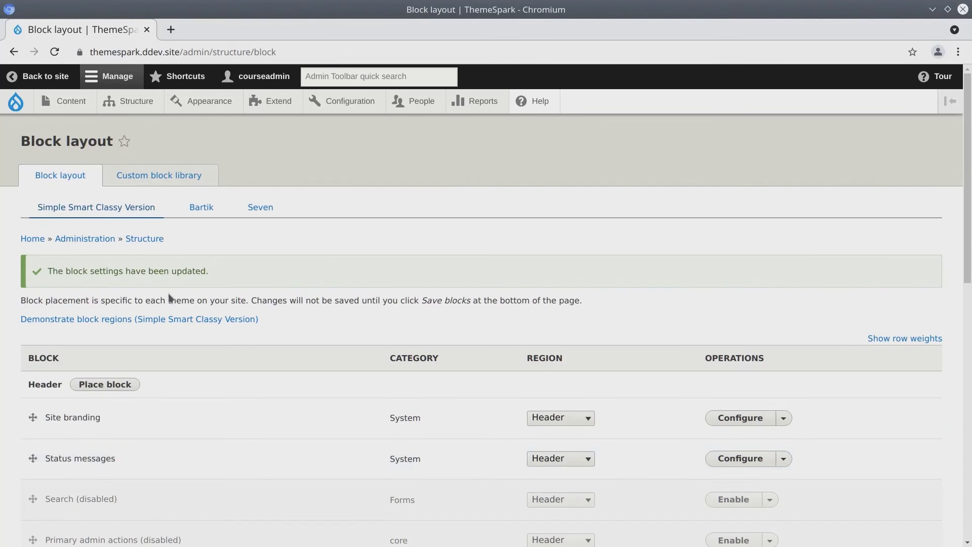
mouse_move(46, 272)
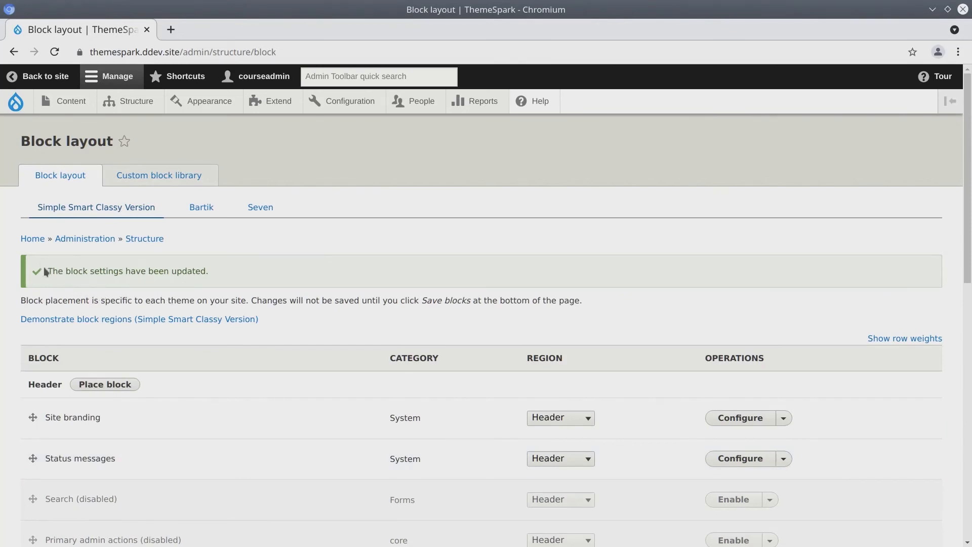
mouse_move(33, 245)
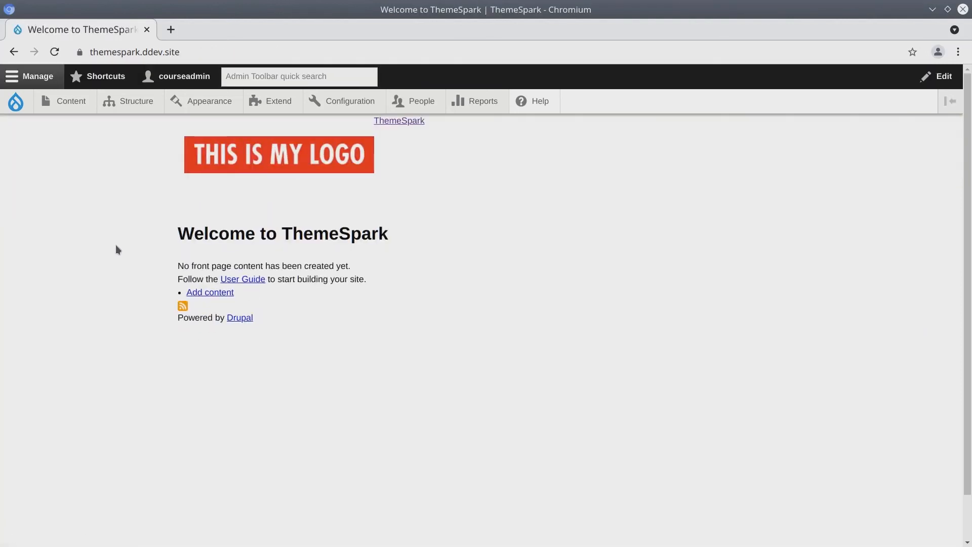
mouse_move(131, 229)
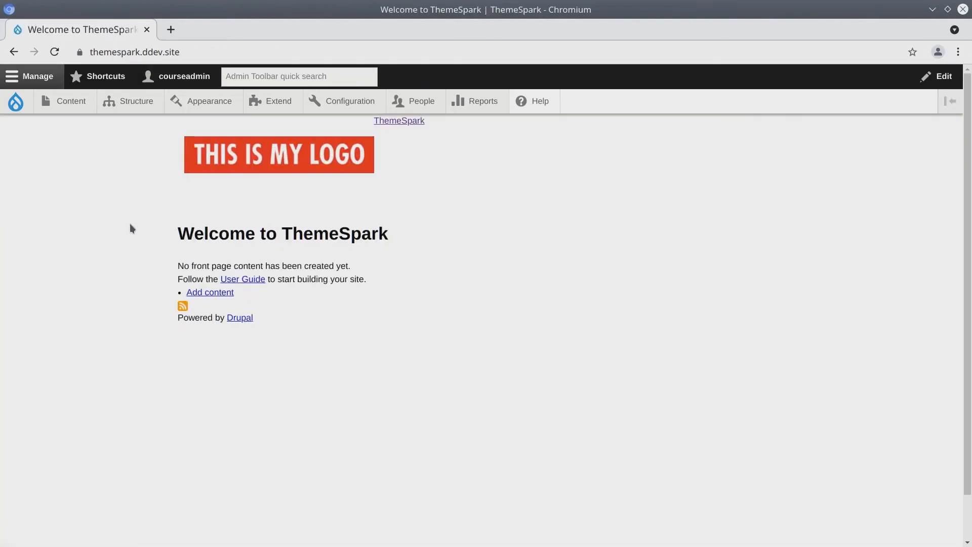
mouse_move(176, 201)
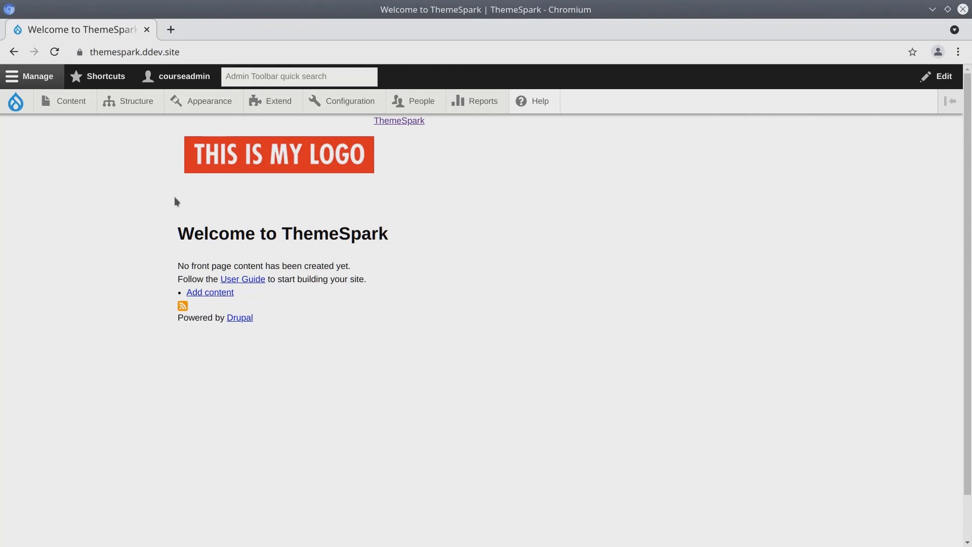
mouse_move(386, 131)
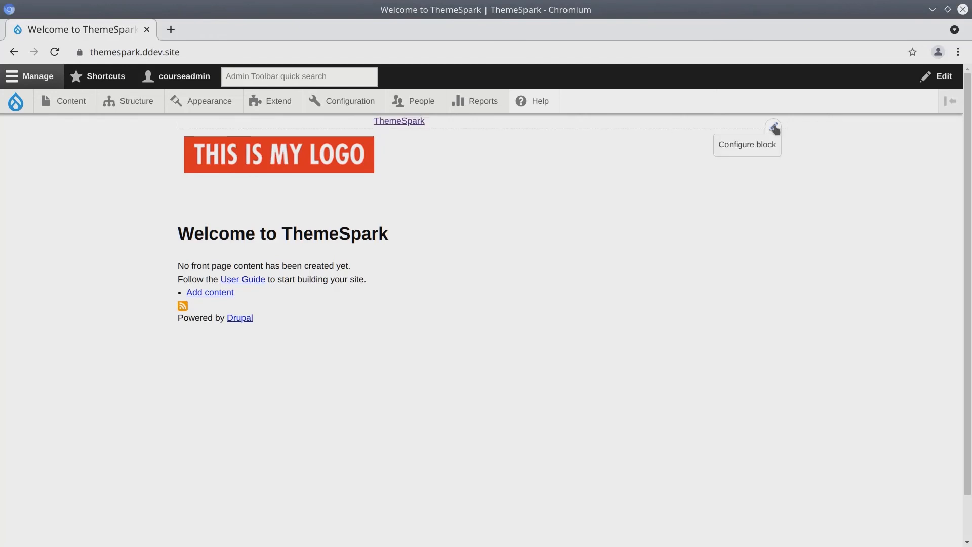
- Open the Configure block form for the Site branding block
left_click(773, 126)
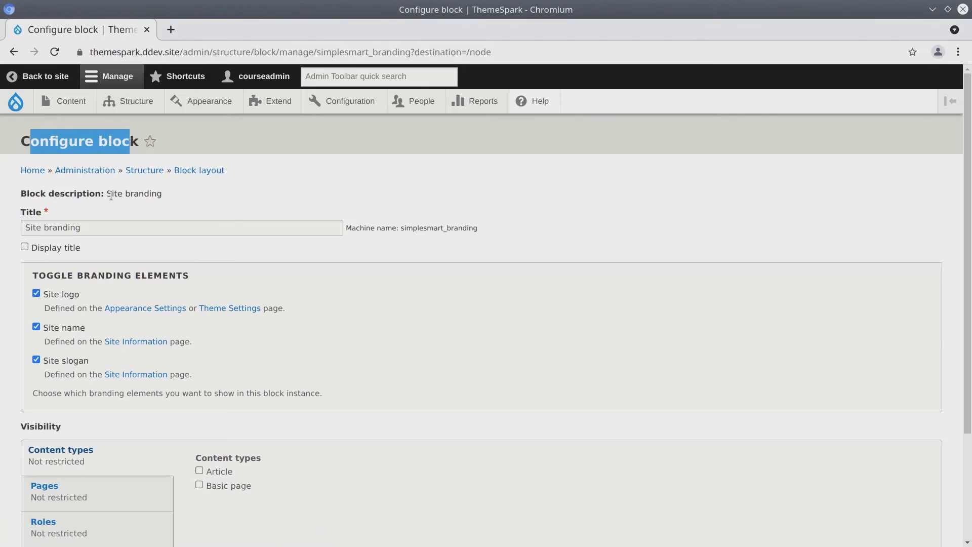
- Uncheck Site name and Site slogan in Site branding and save the block
left_click(36, 327)
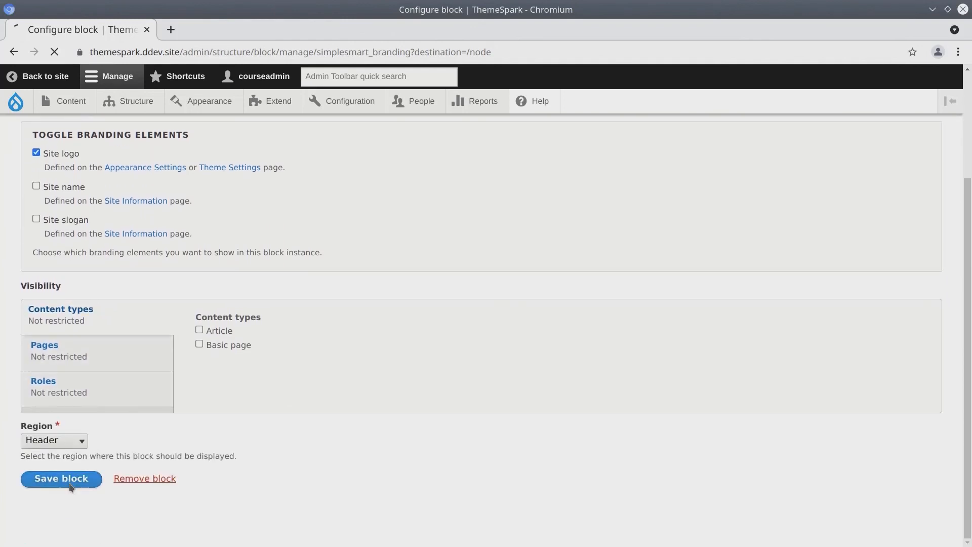
left_click(60, 478)
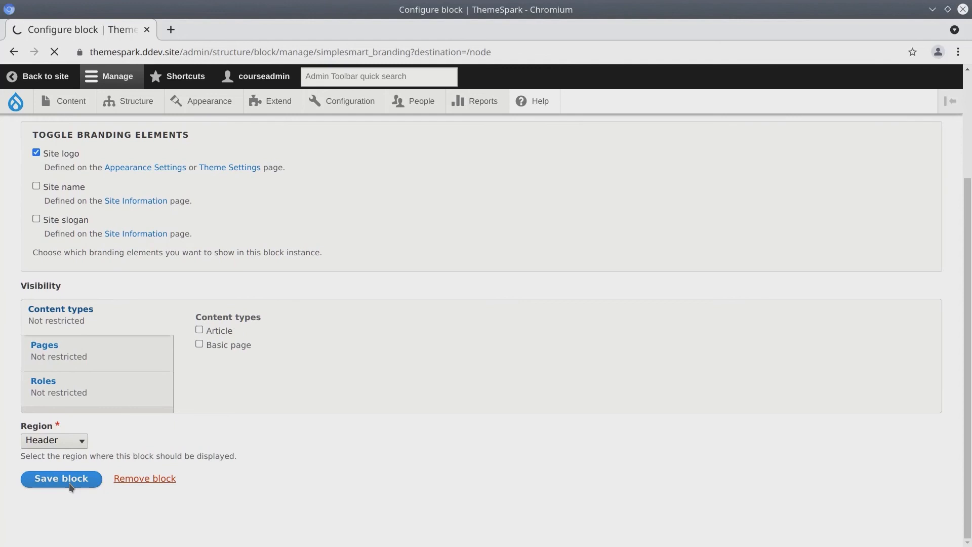
left_click(60, 479)
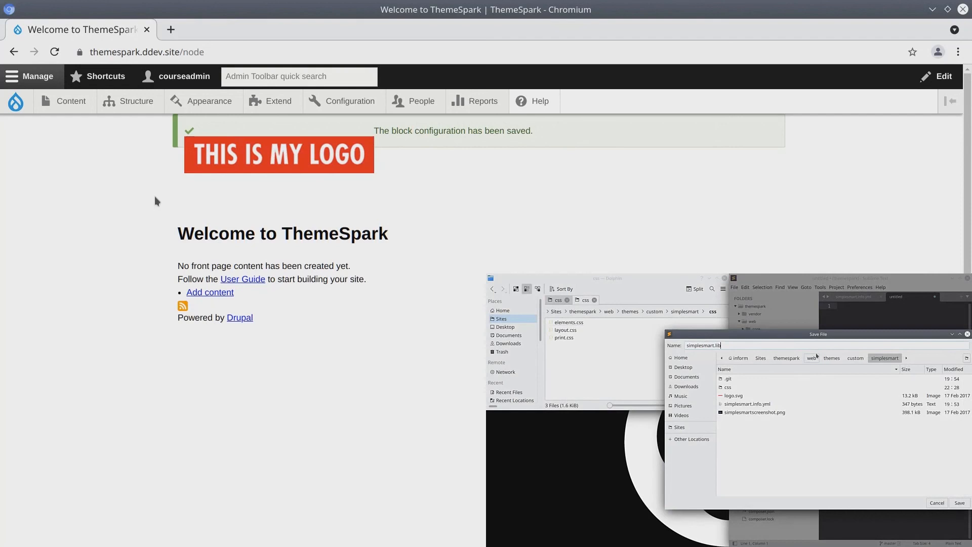
- Add an empty line 15 after the page_bottom region entry in simplesmart.info.yml
left_click(959, 503)
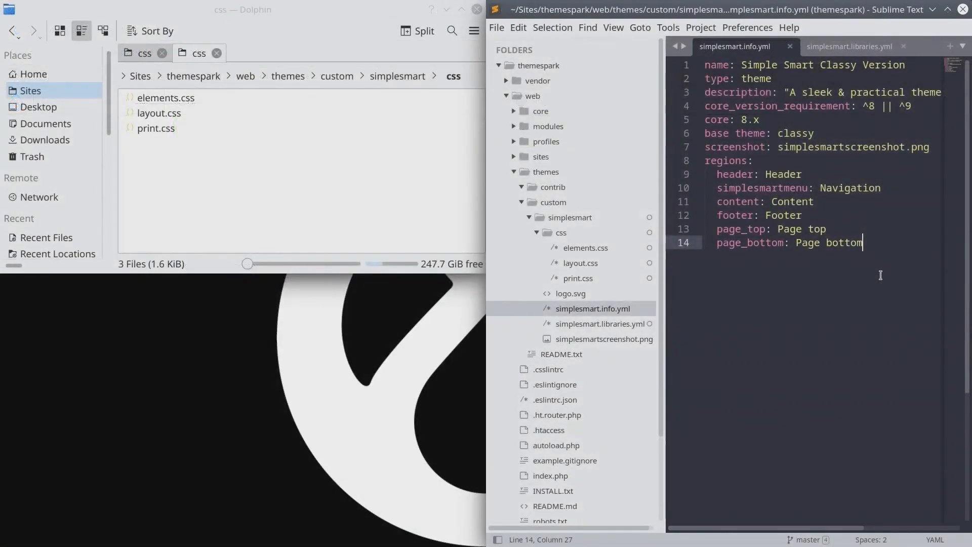
key("Enter")
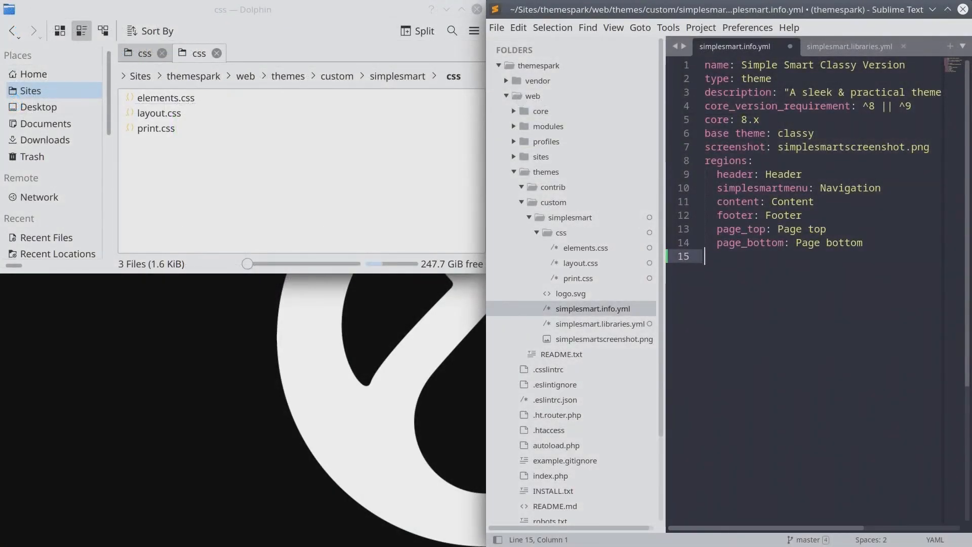